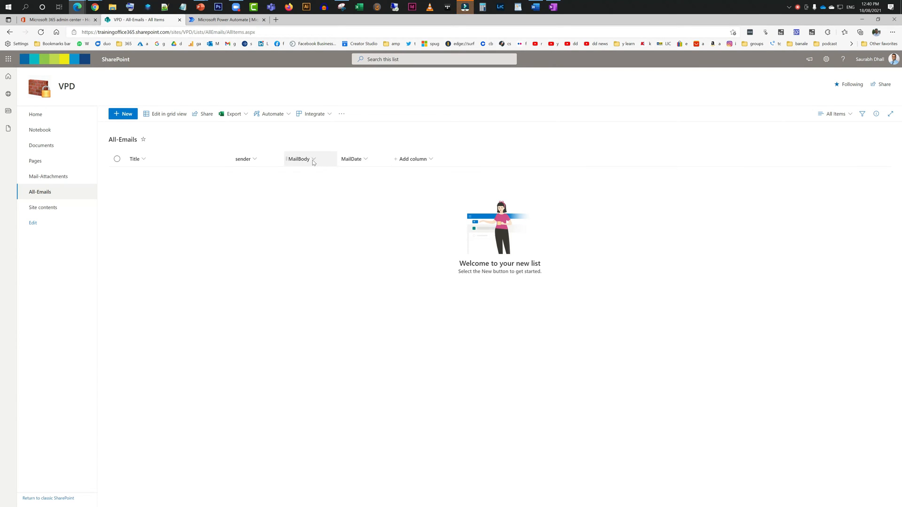
- Inspect the MailBody column settings, leaving it multi-line text, and cancel
click(301, 158)
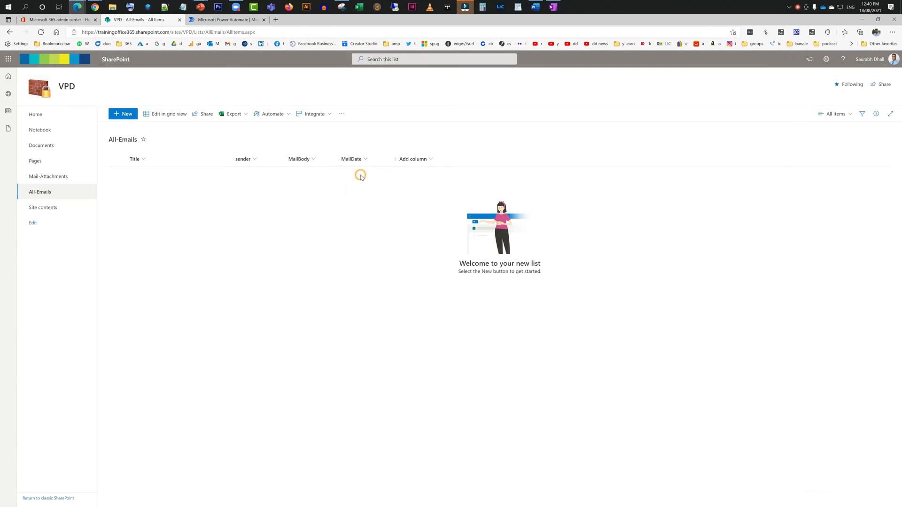
click(298, 159)
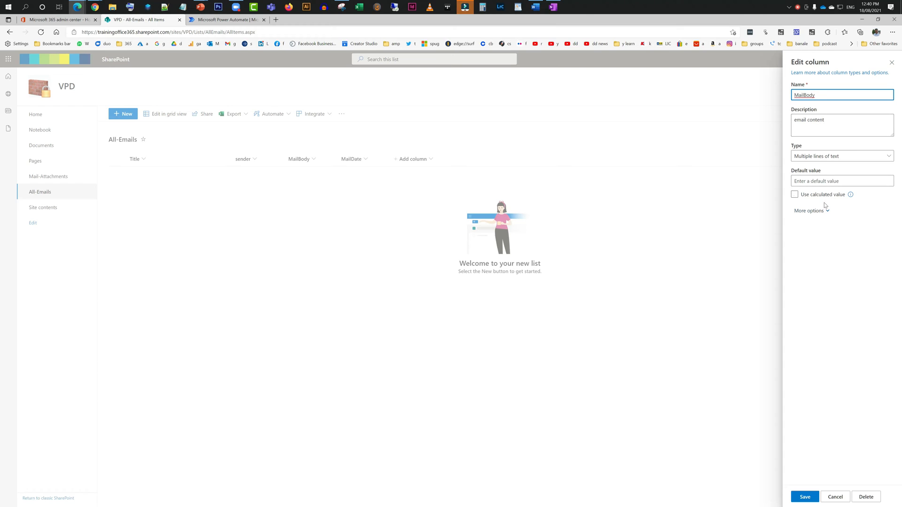
click(808, 211)
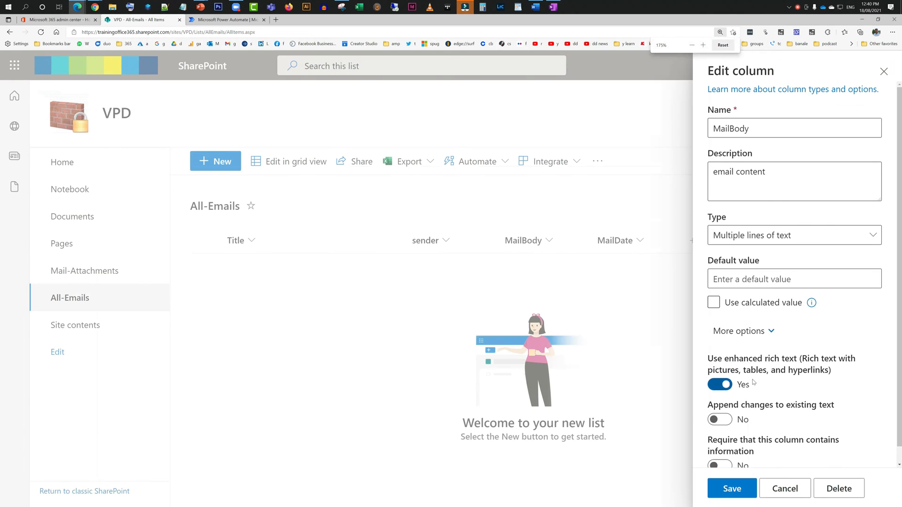
click(719, 384)
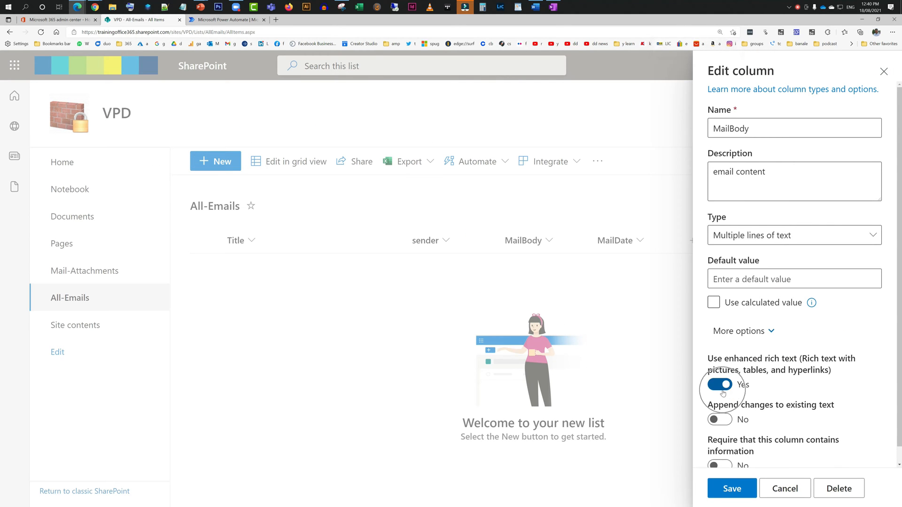
key(ctrl+plus)
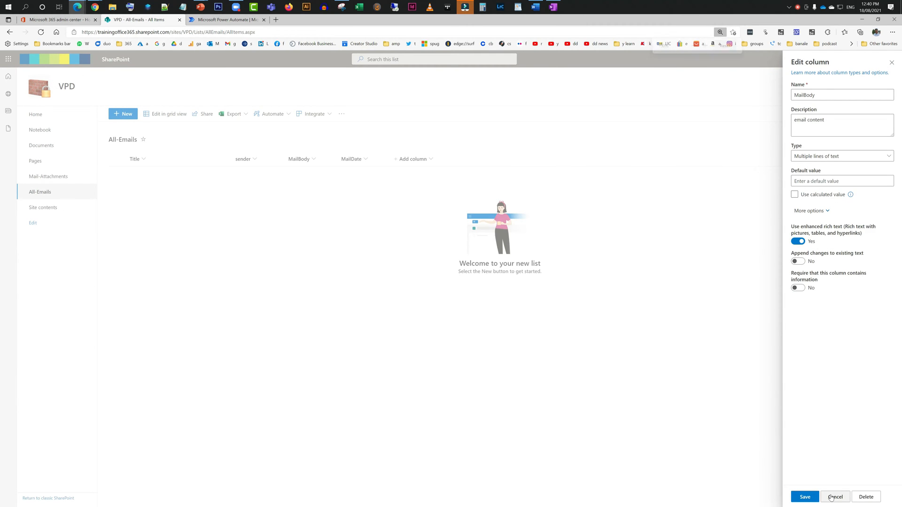
click(835, 497)
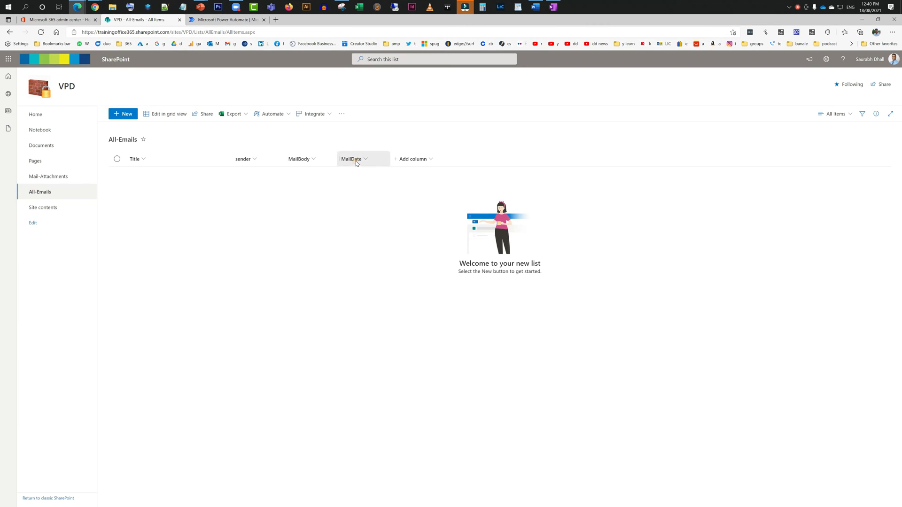
- Re-save the MailDate column as date and time, then rename sender to Sender
click(355, 159)
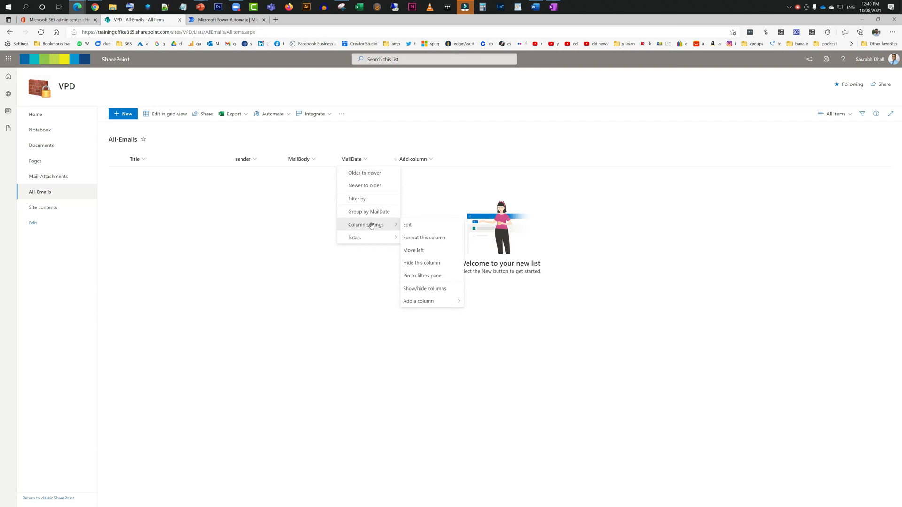
click(407, 225)
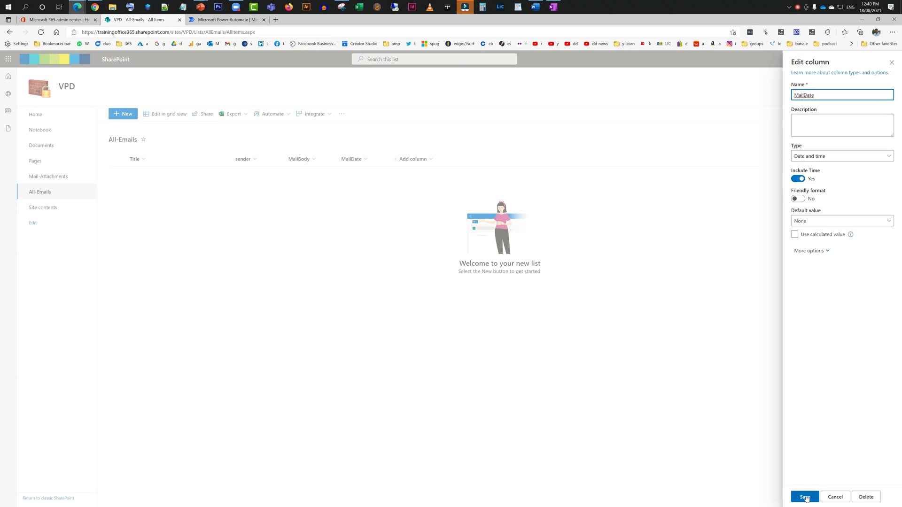
click(804, 497)
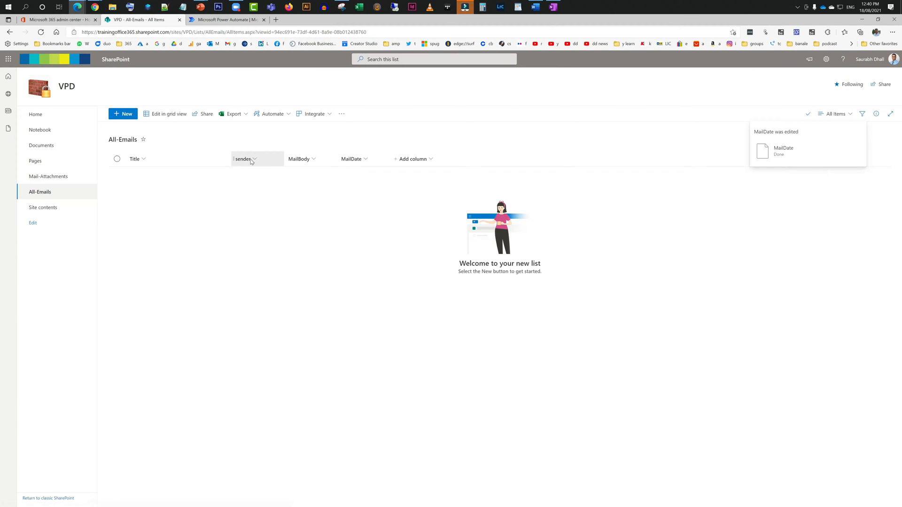
click(244, 159)
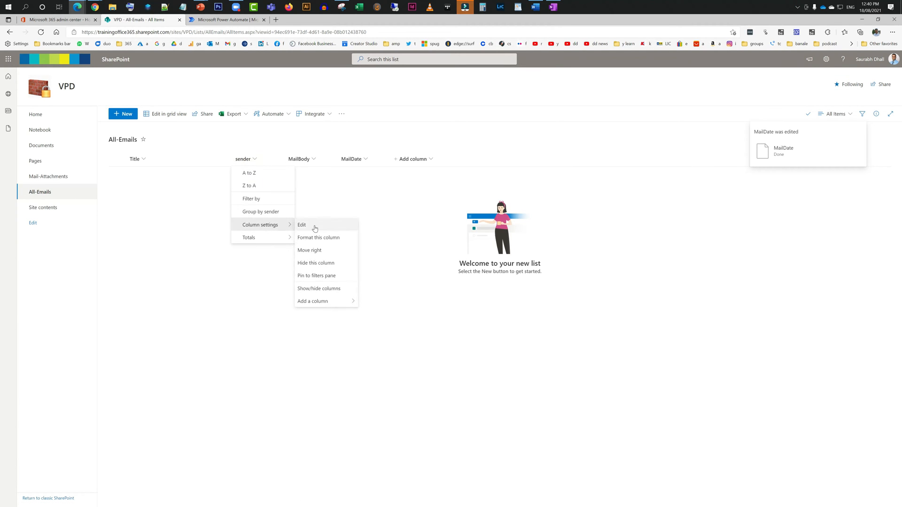
click(302, 225)
text(Sender)
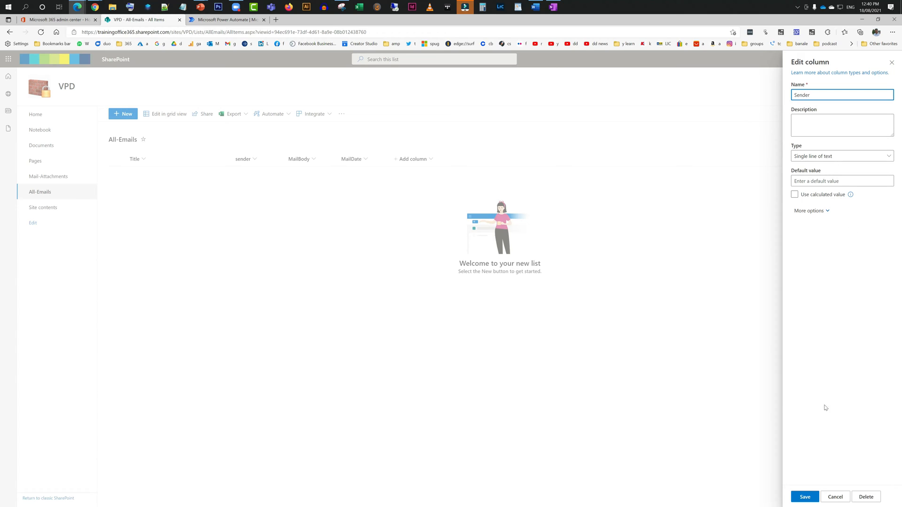
click(804, 497)
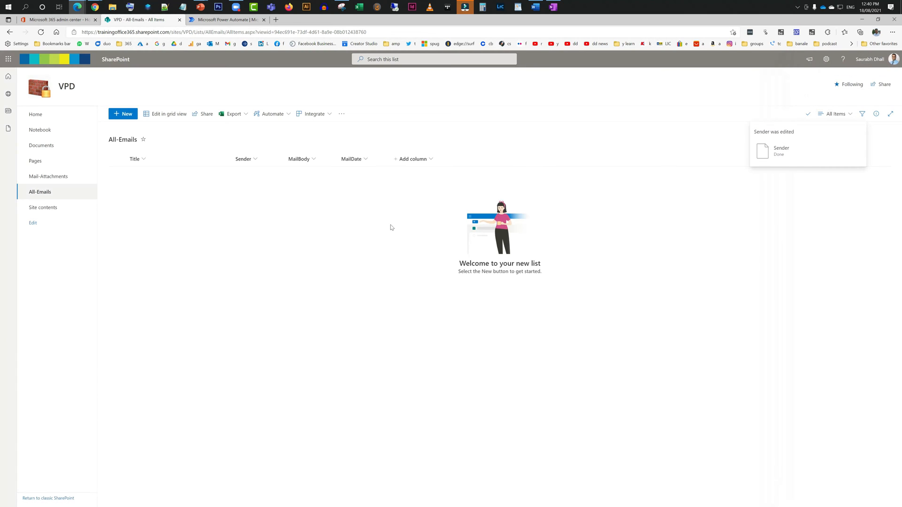
mouse_move(784, 204)
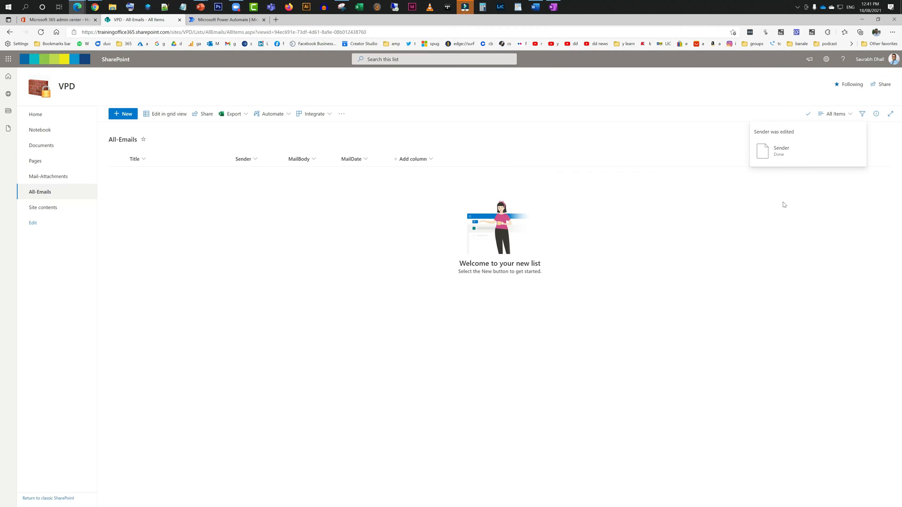
mouse_move(681, 243)
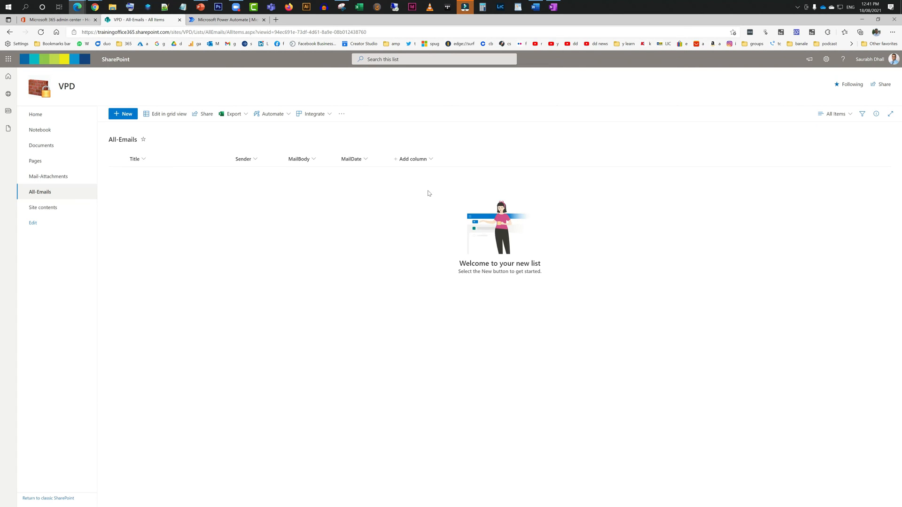
- Start a new automated cloud flow named Get-ALL-eMails
click(227, 19)
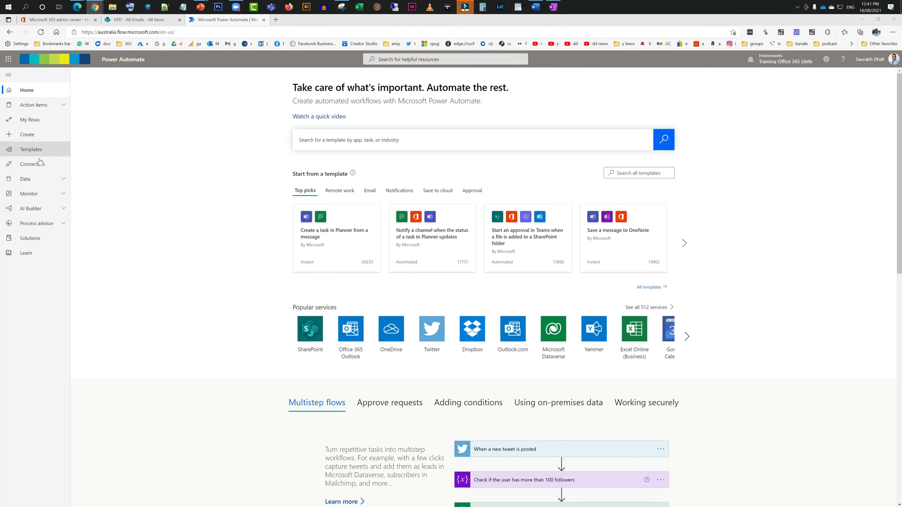
click(27, 134)
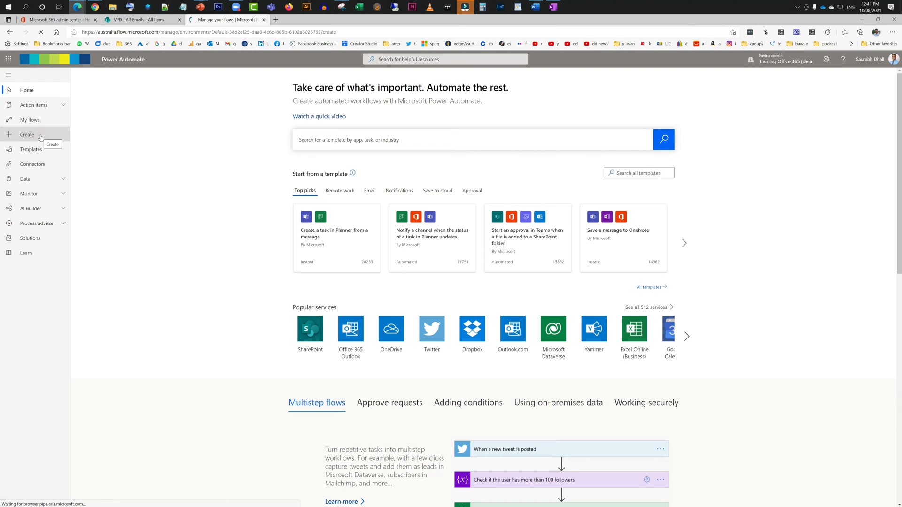
click(26, 134)
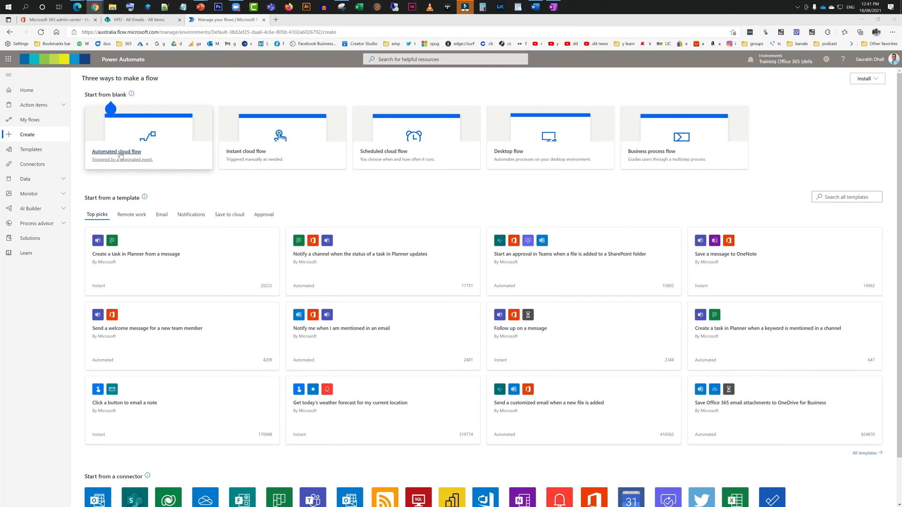
click(118, 154)
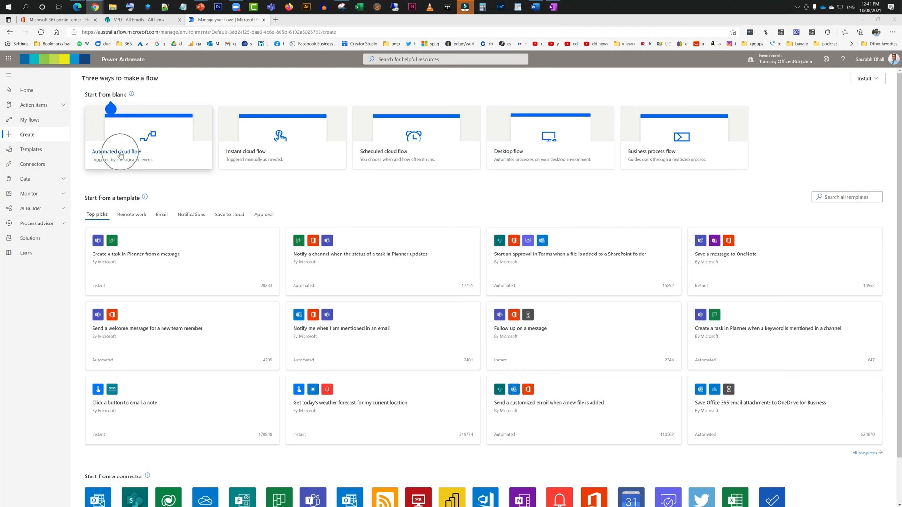
click(118, 151)
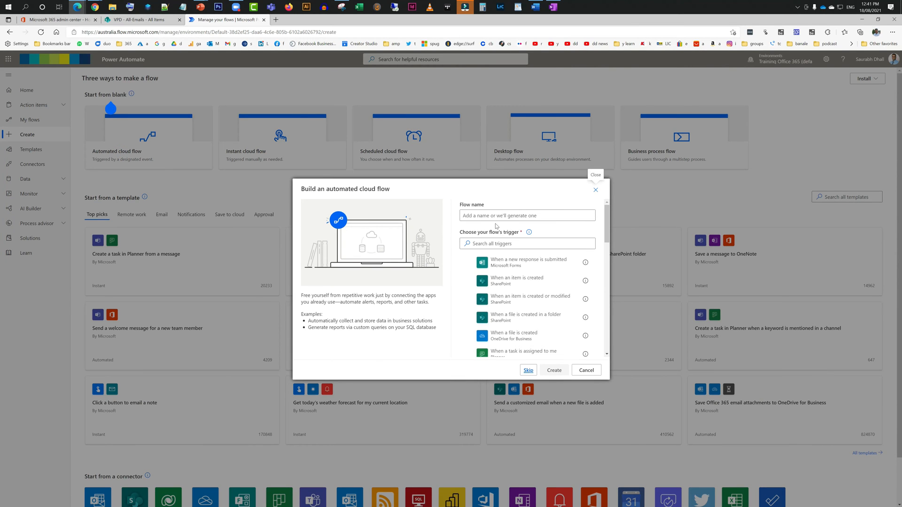
click(526, 215)
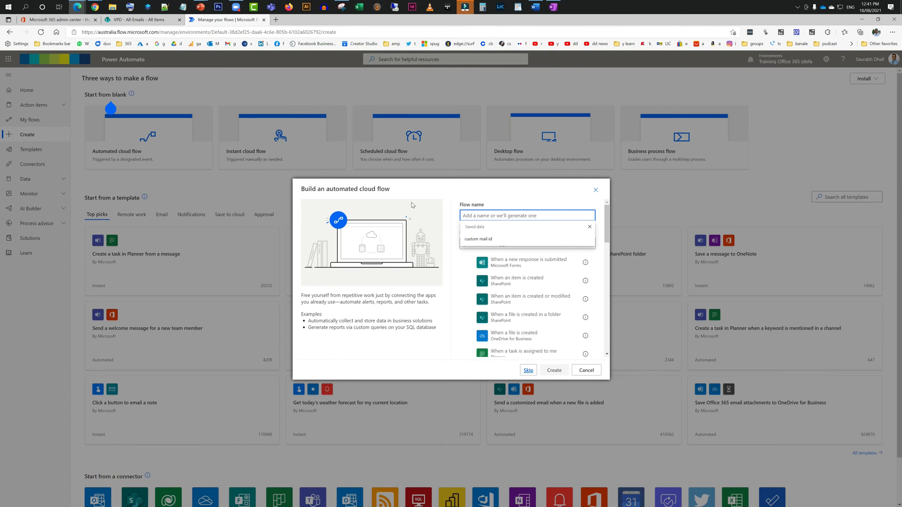
text(Get-)
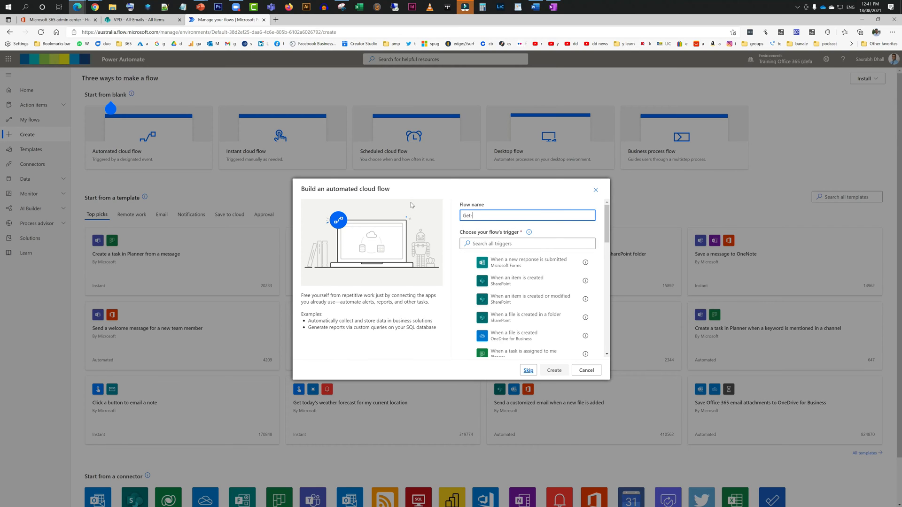
text(ALL-e)
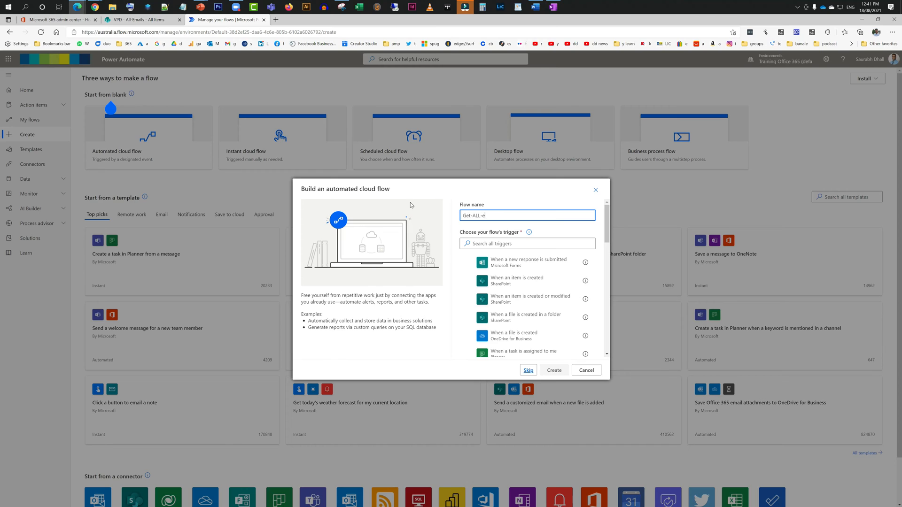
text(Mails)
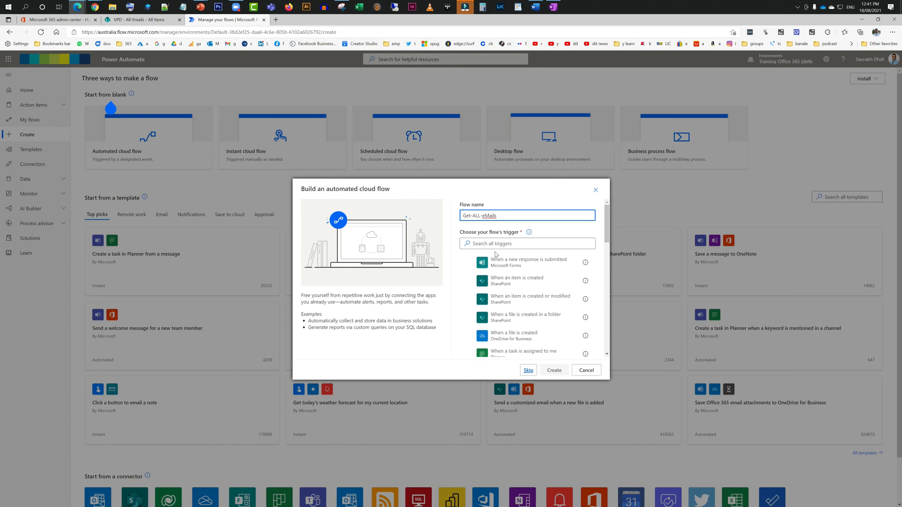
- Search triggers for Office 365 Outlook's 'When a new email arrives (V3)'
click(526, 243)
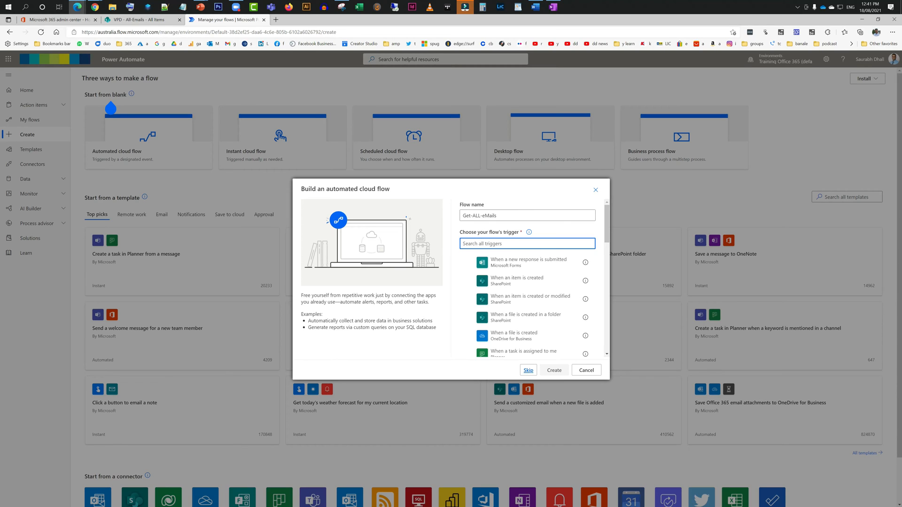
text(w)
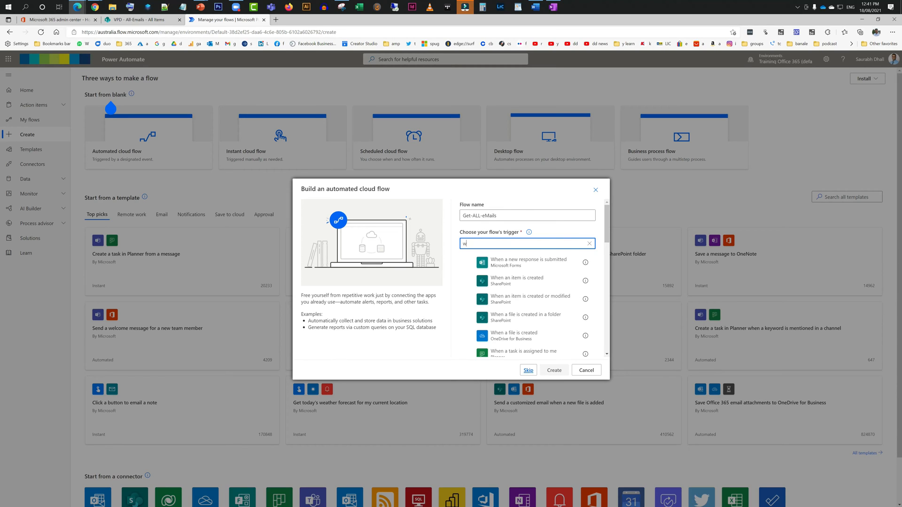
text(hen a new)
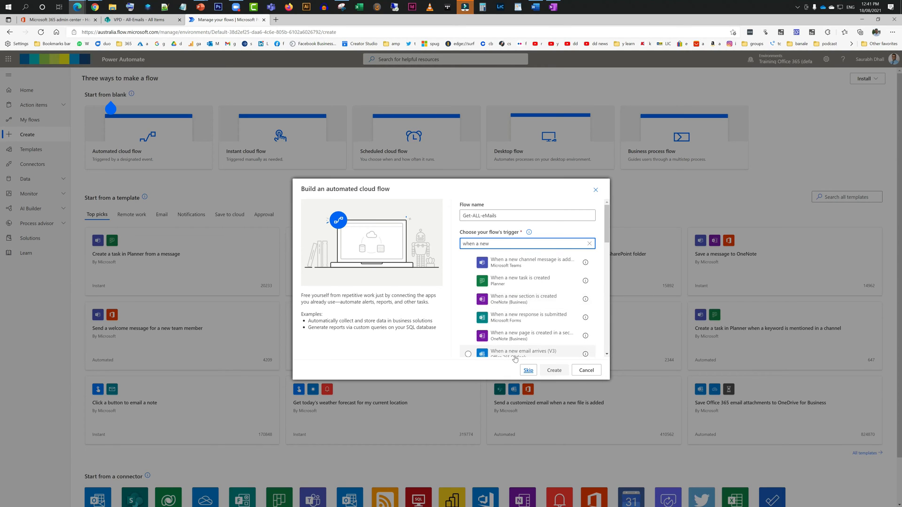
scroll(down, 3)
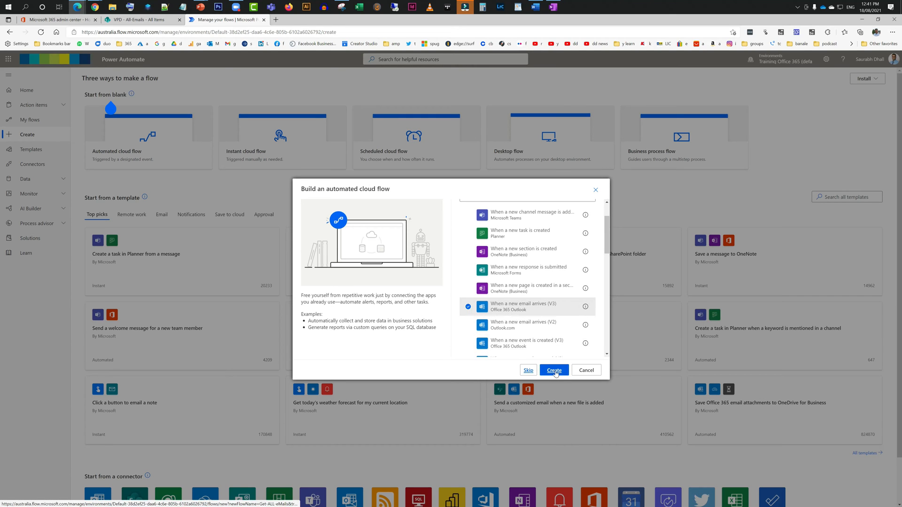
- Create the flow with the Inbox new-email trigger and add a next step
click(553, 370)
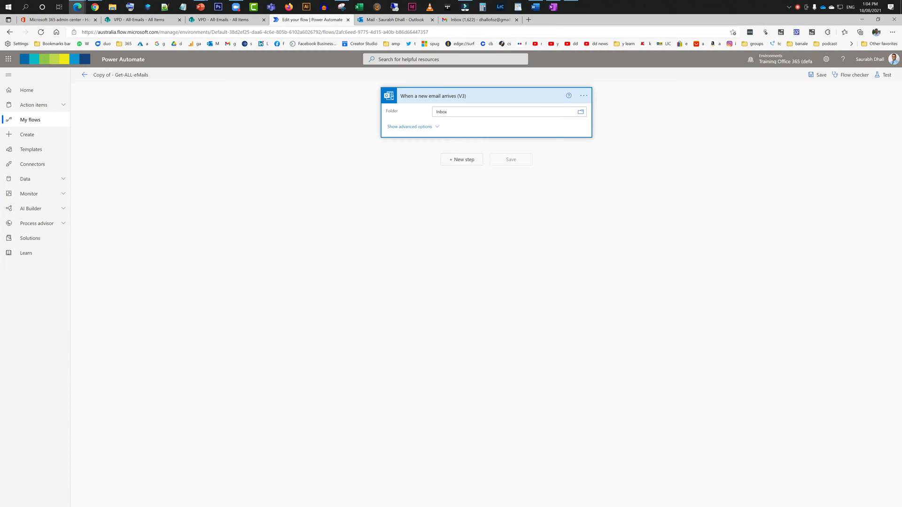
mouse_move(531, 329)
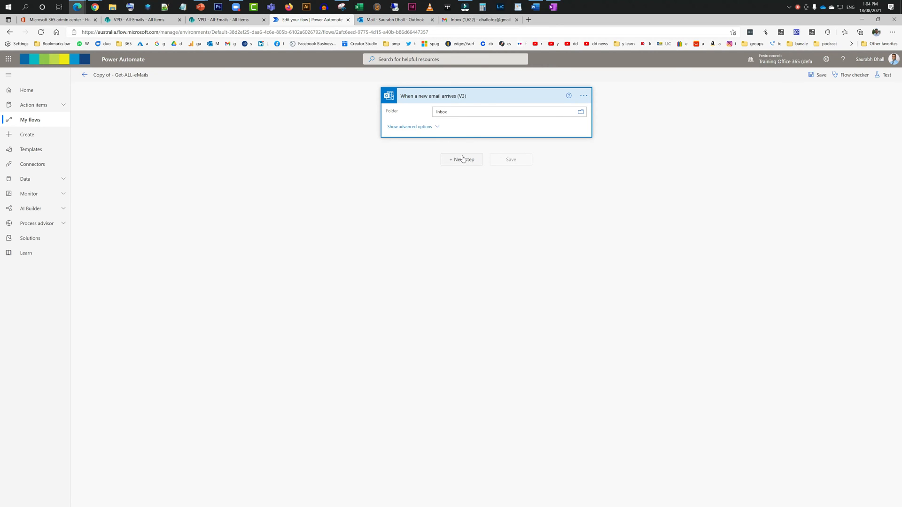
click(461, 159)
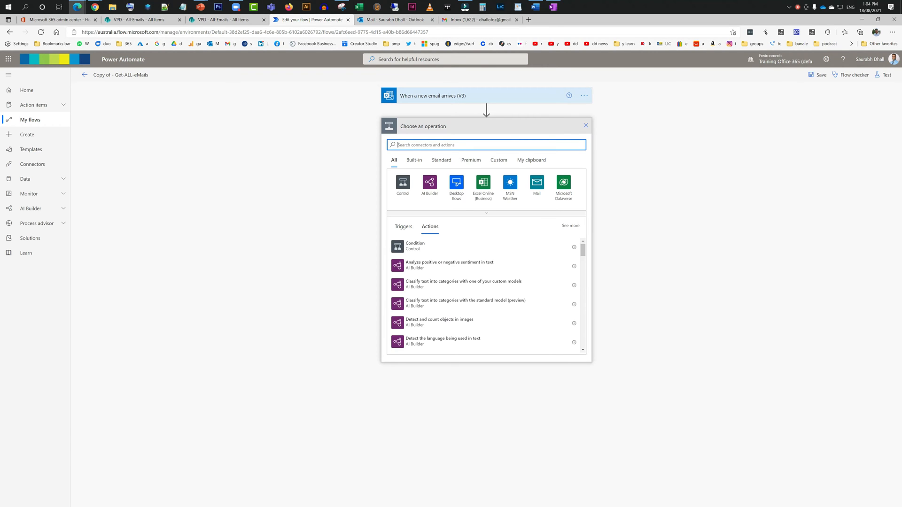
mouse_move(294, 55)
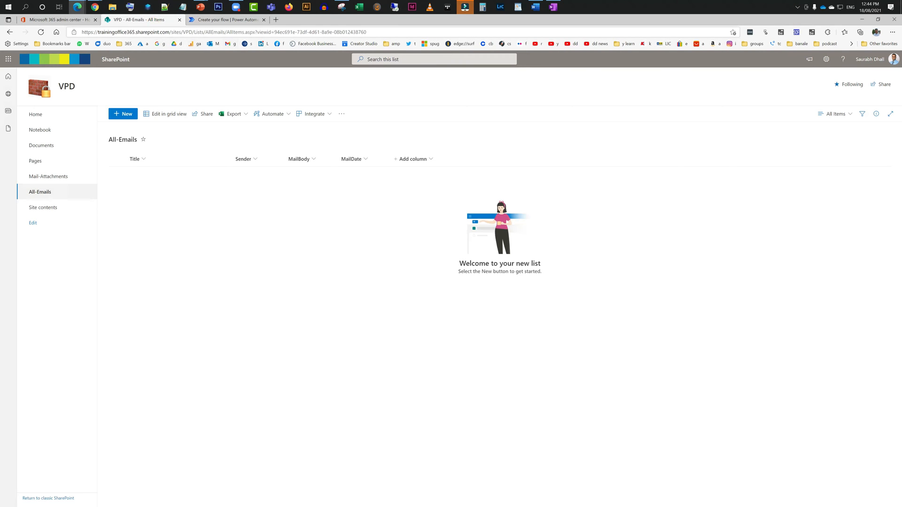
- Point the SharePoint Create item step at the VPD site's All-Emails list
click(137, 31)
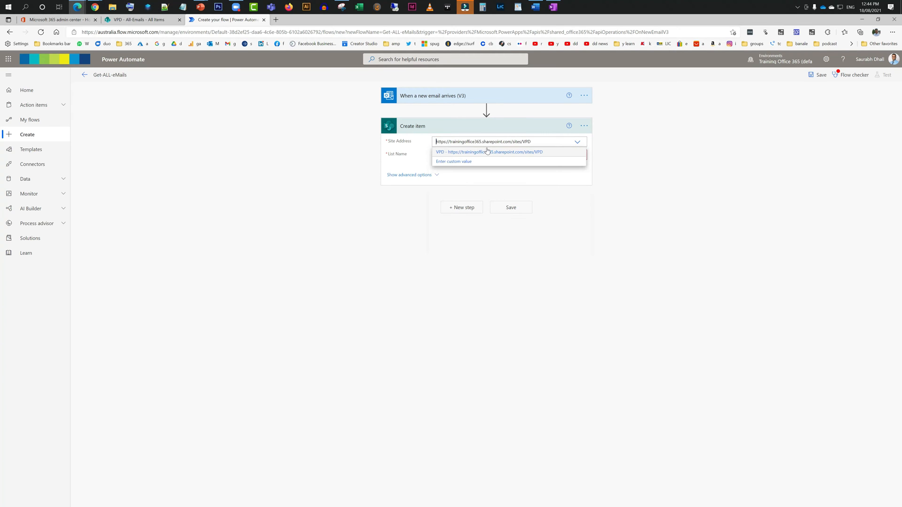
click(489, 152)
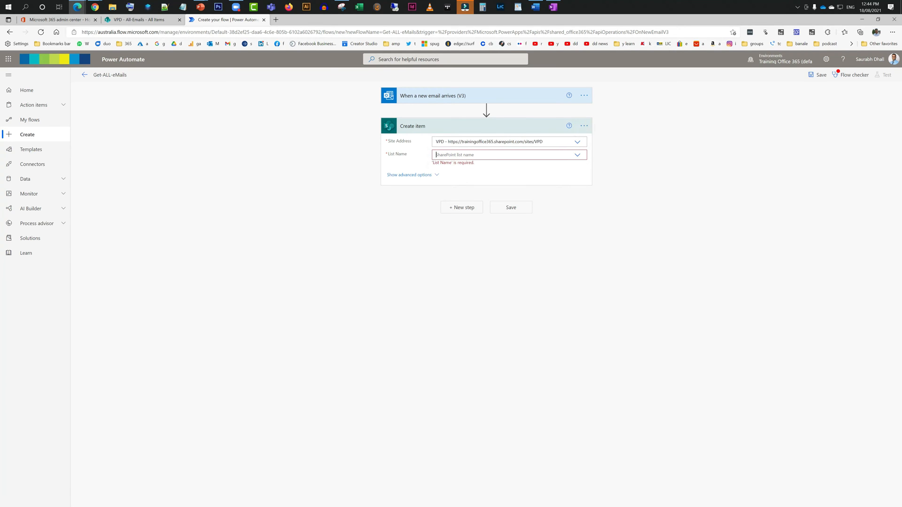
click(508, 154)
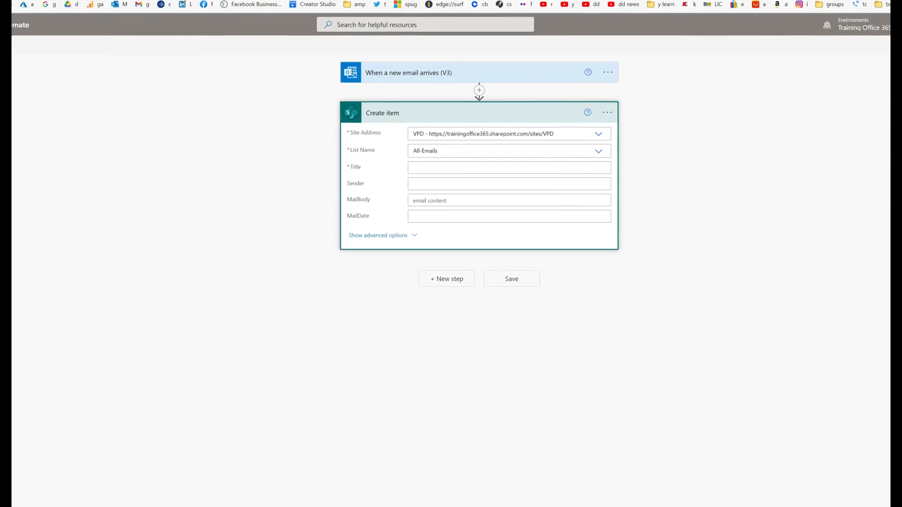
- Map Subject to Title, From to Sender, Body to MailBody, Received Time to MailDate
click(508, 167)
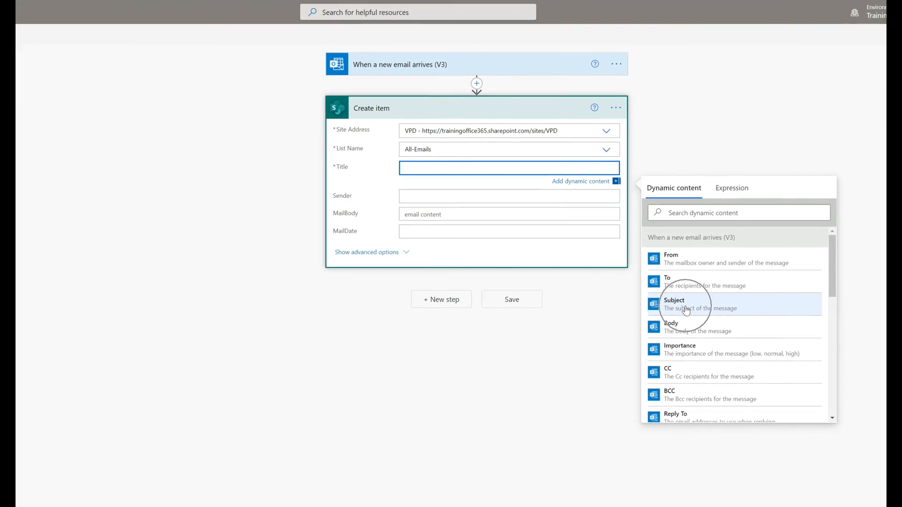
click(685, 304)
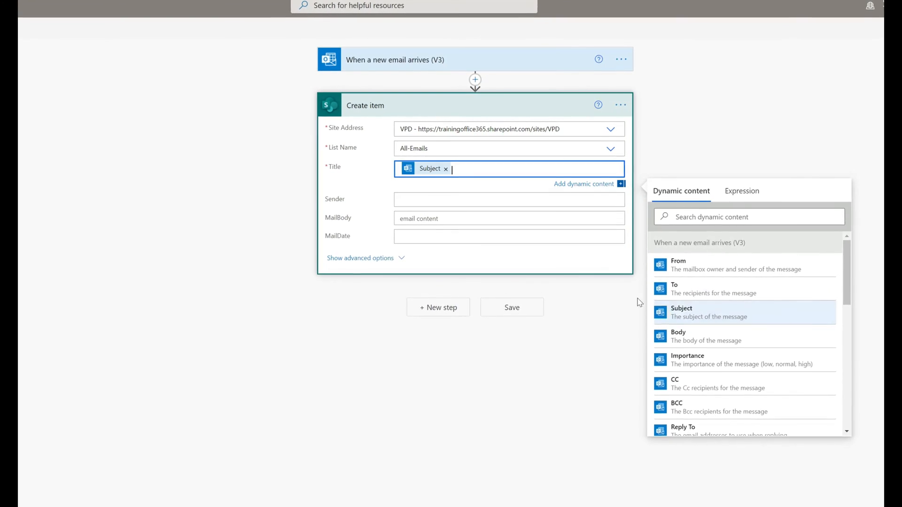
click(508, 200)
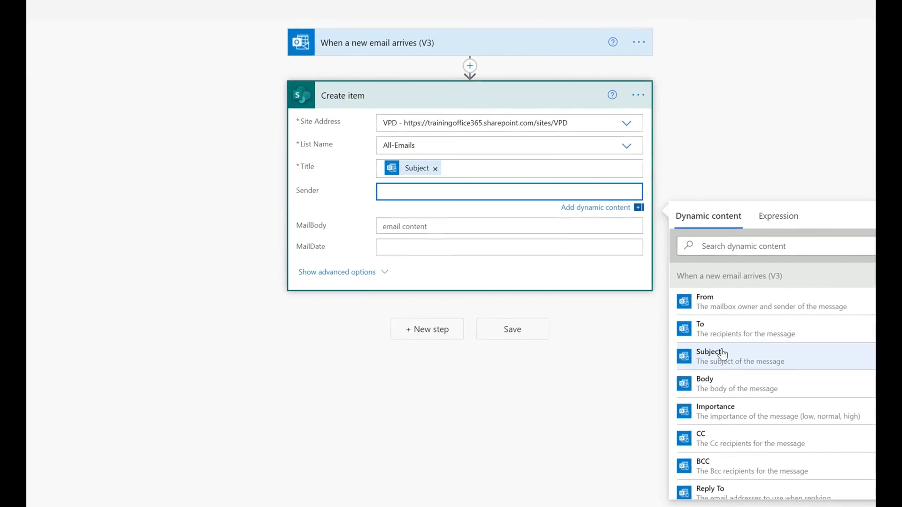
click(704, 301)
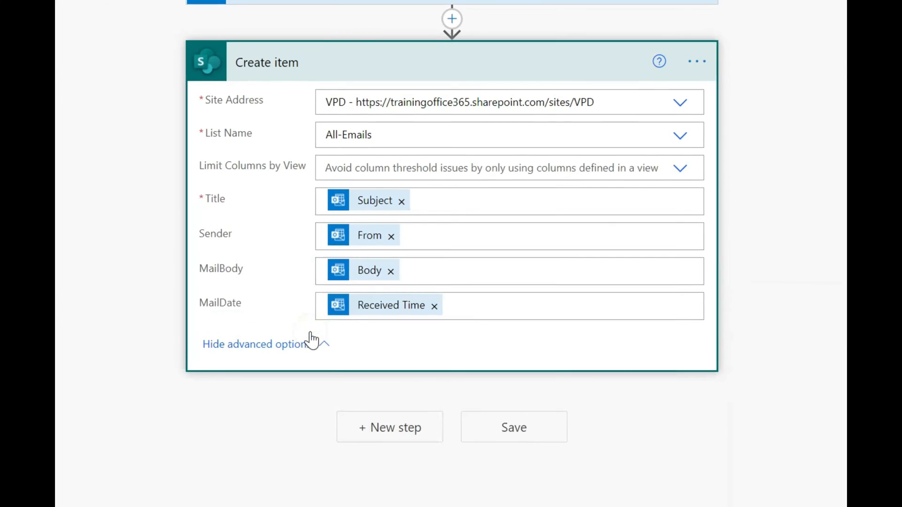
click(254, 344)
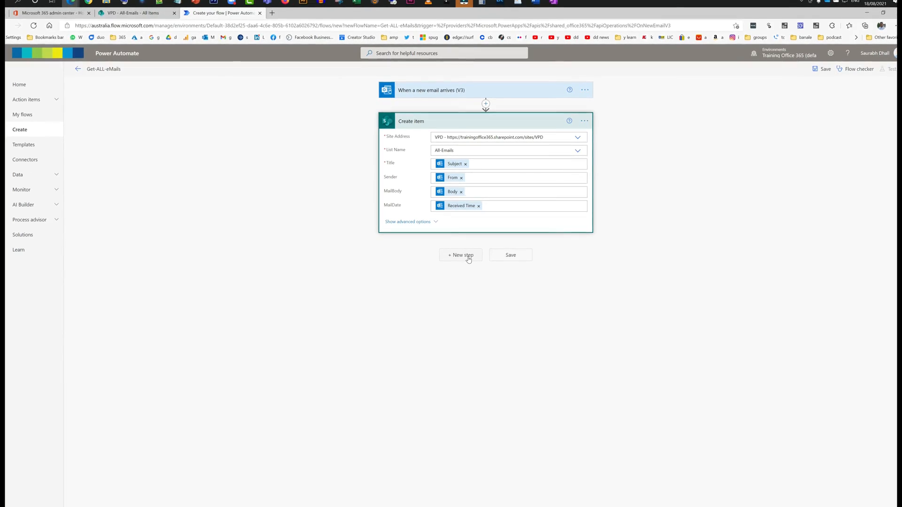
- Add an Apply to each loop after the Create item step
click(461, 254)
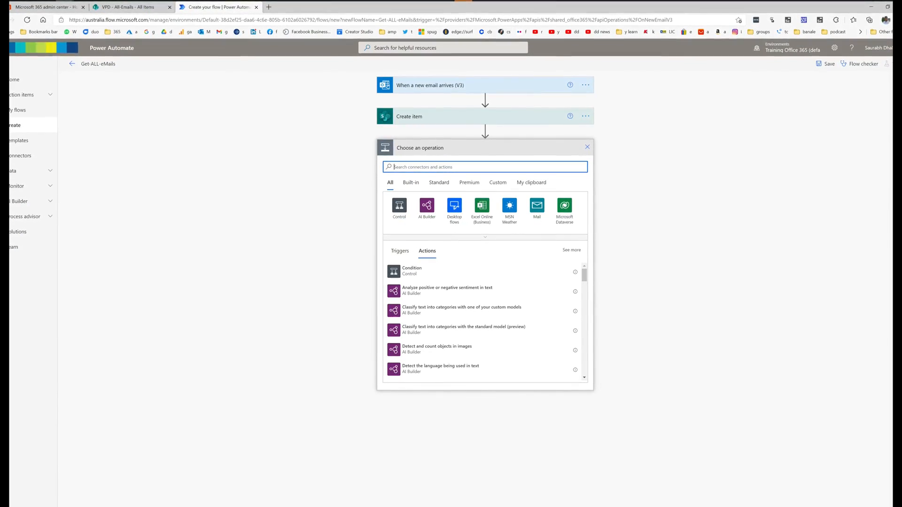
text(appr)
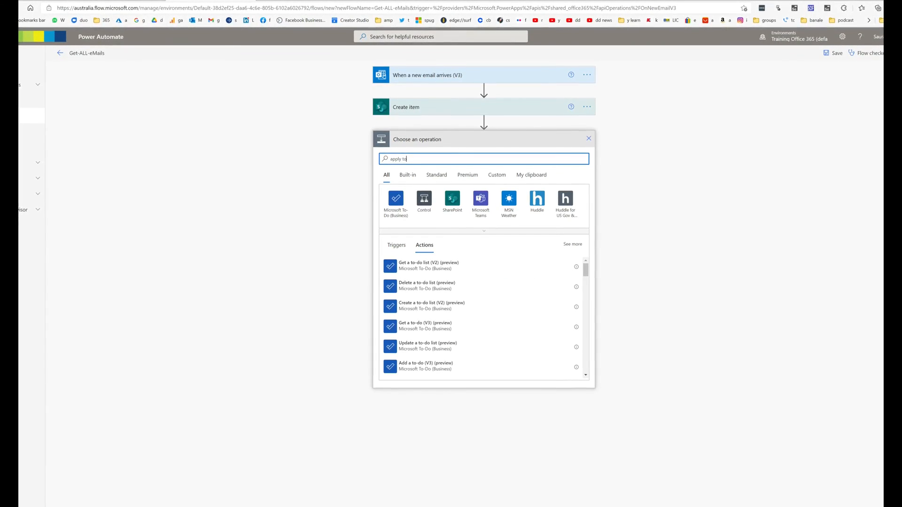
text(each)
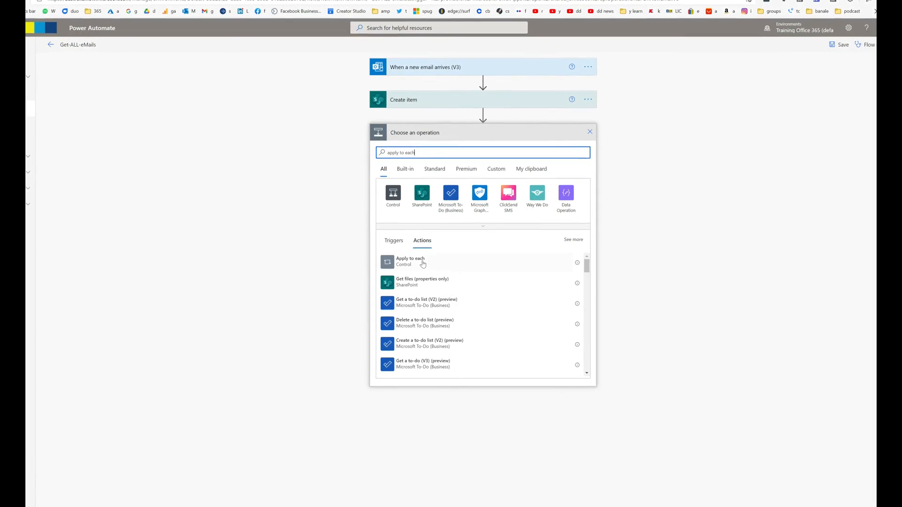
click(410, 260)
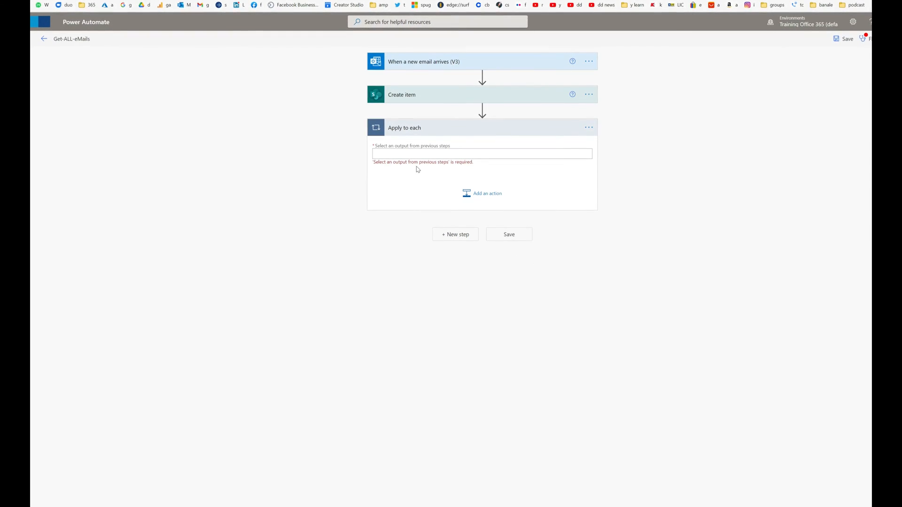
- Make the Apply to each loop iterate over the email's Attachments
click(482, 152)
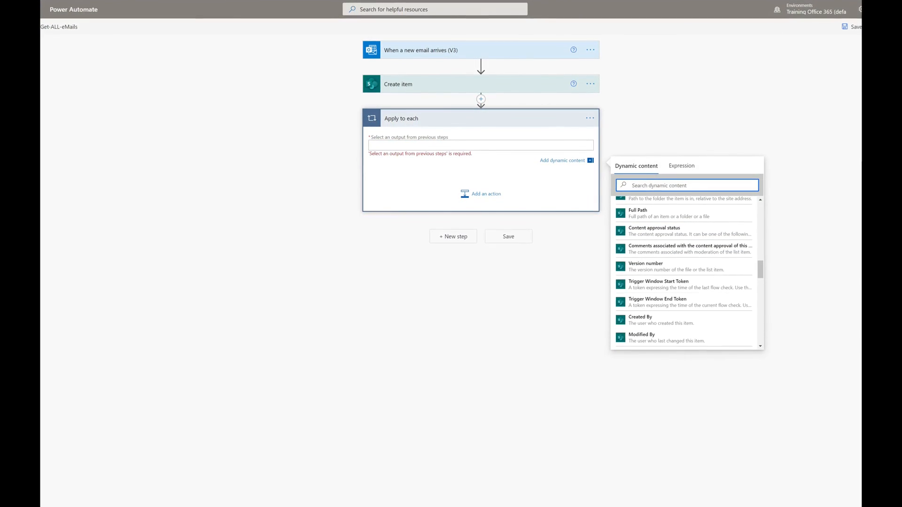
text(att)
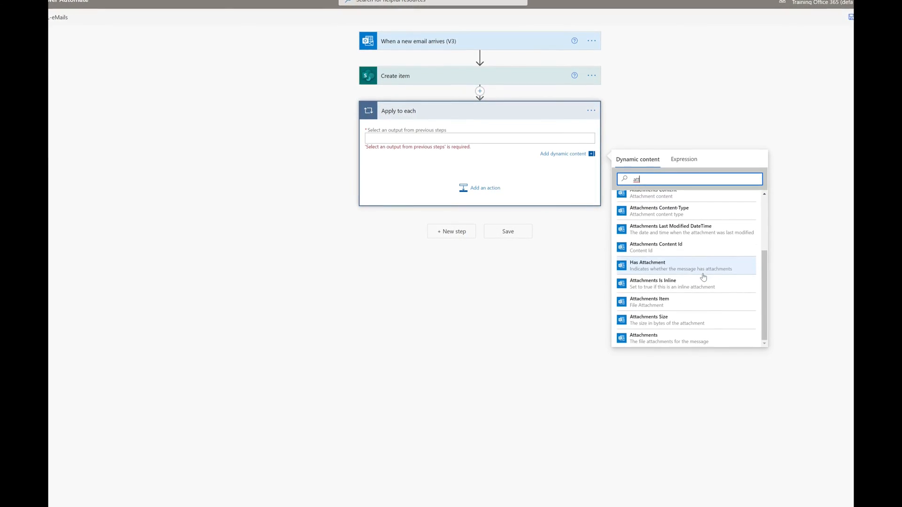
click(643, 333)
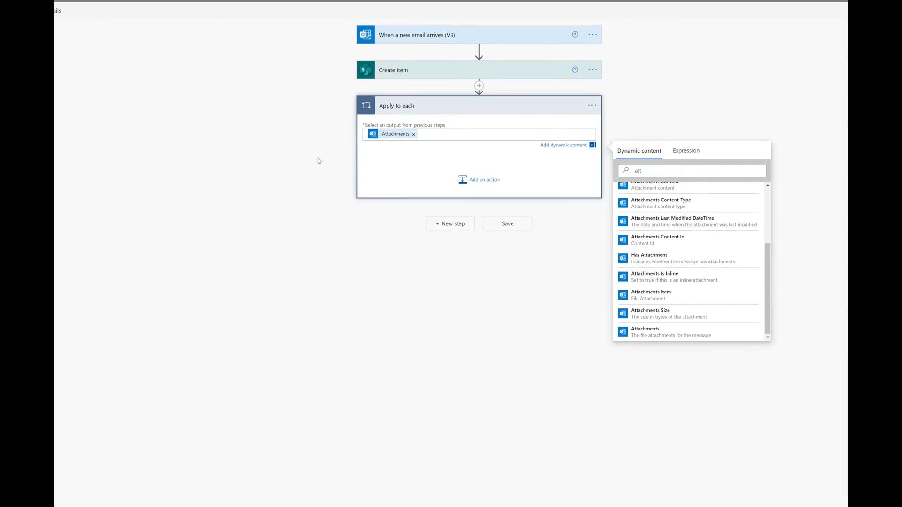
click(484, 179)
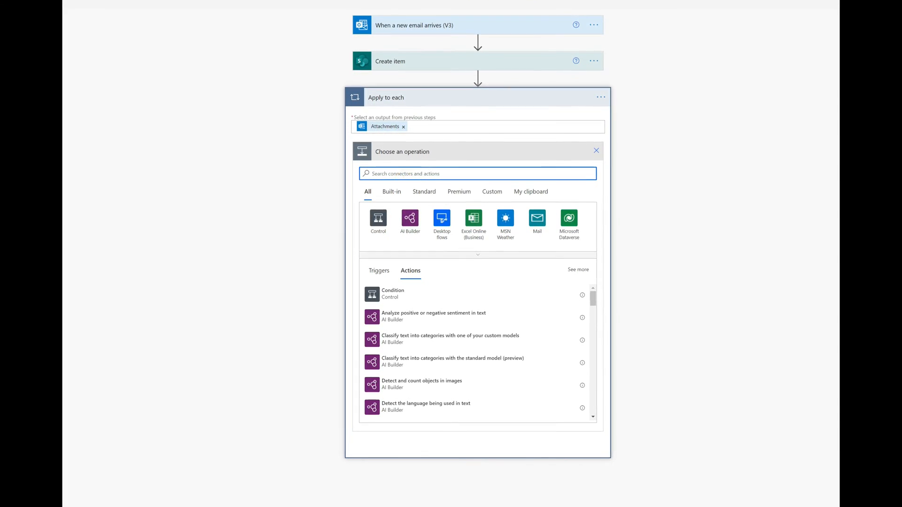
- Add SharePoint's Add attachment action inside the loop via an 'add att' search
text(add att)
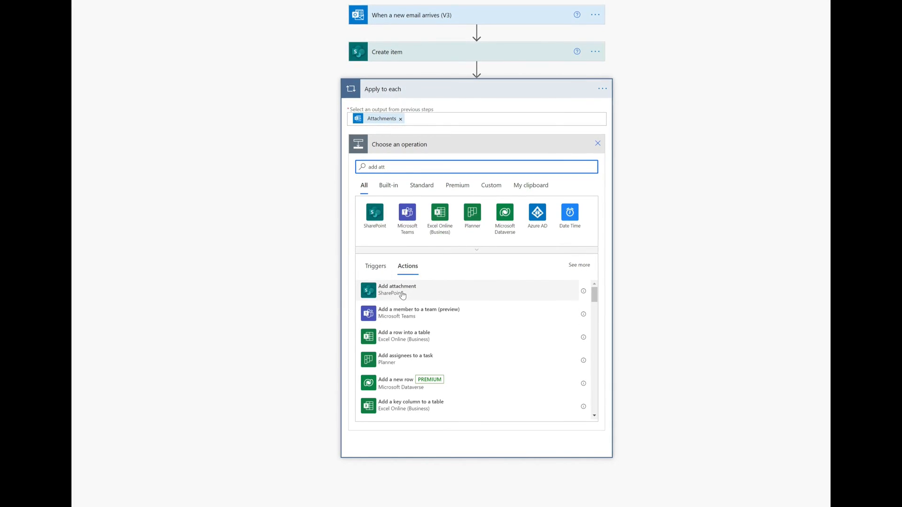
click(396, 290)
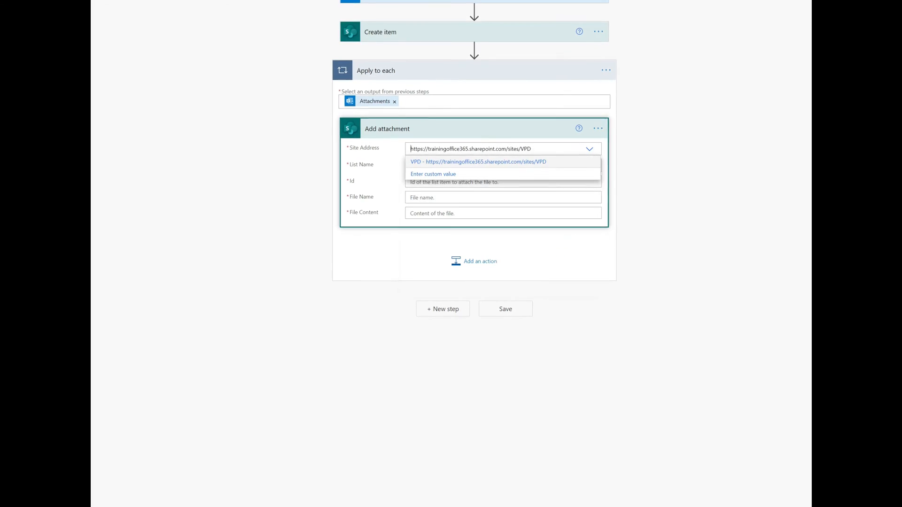
- Fill Add attachment with VPD site, All-Emails list, created item ID and Attachments Content
click(479, 161)
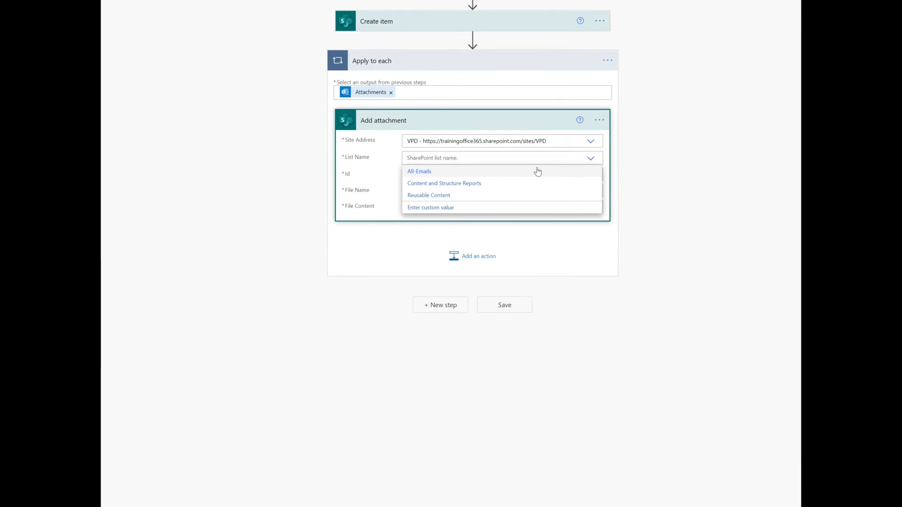
click(419, 170)
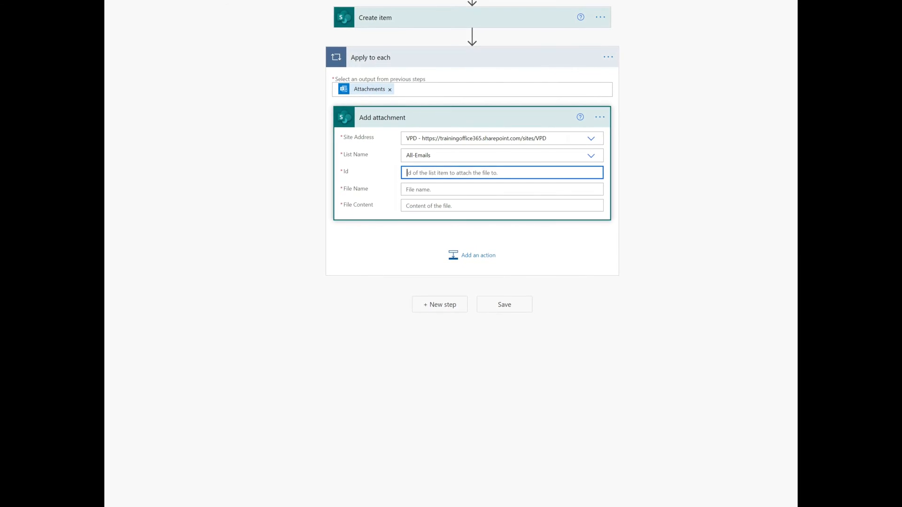
click(501, 172)
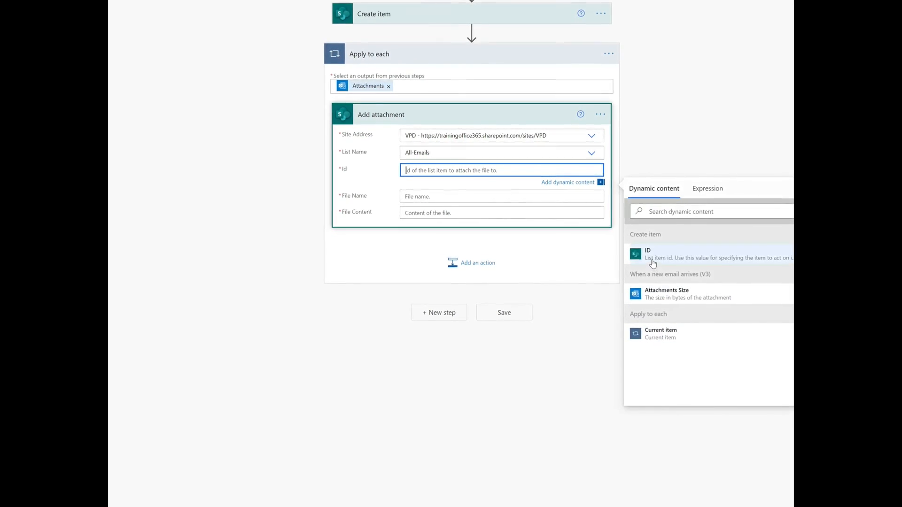
click(648, 254)
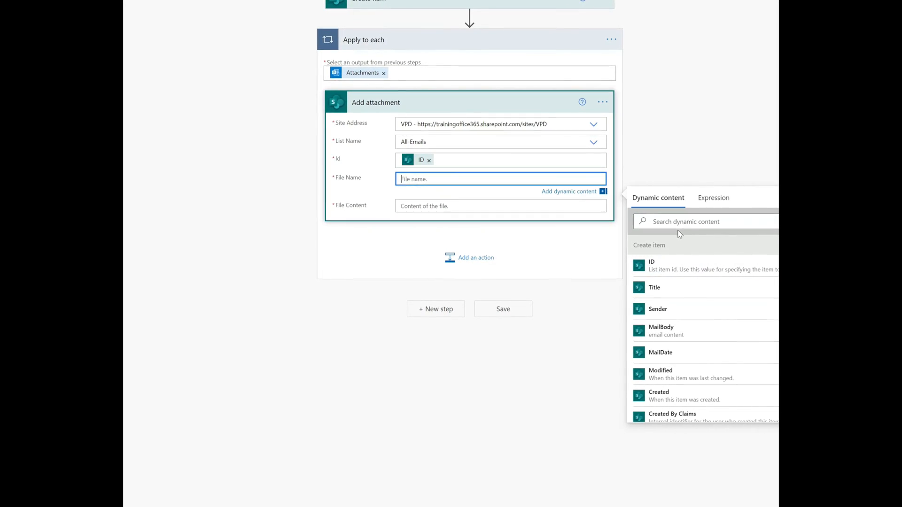
text(att)
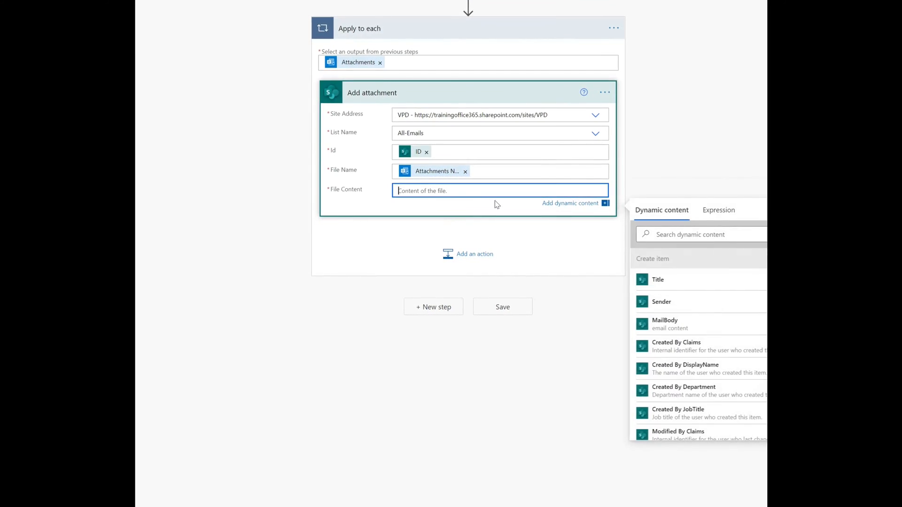
text(a)
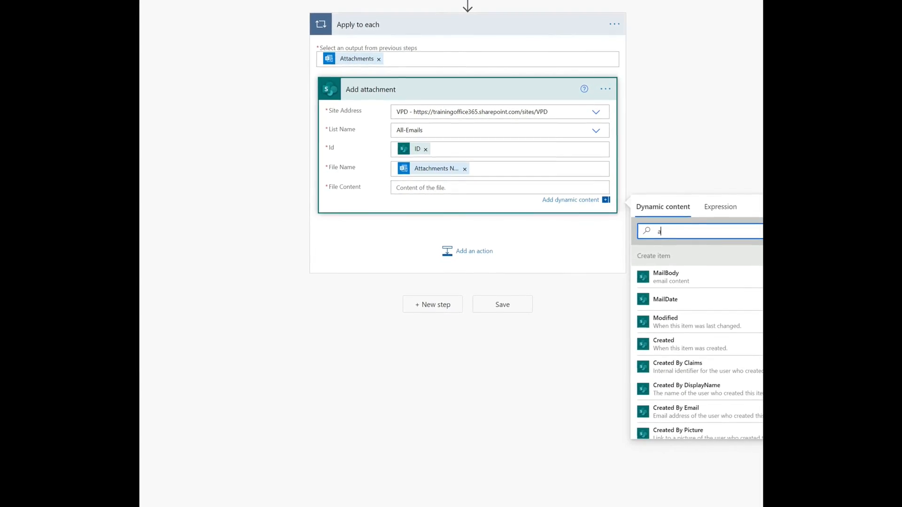
text(tt)
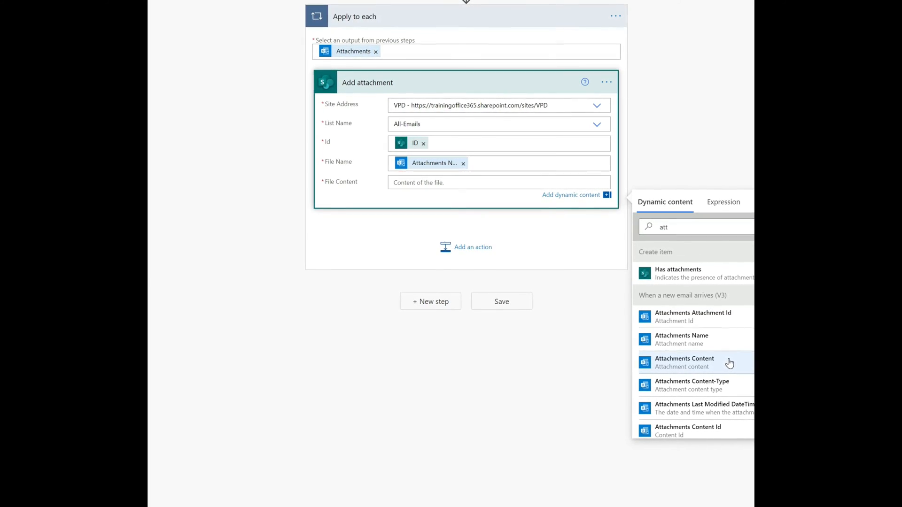
click(684, 361)
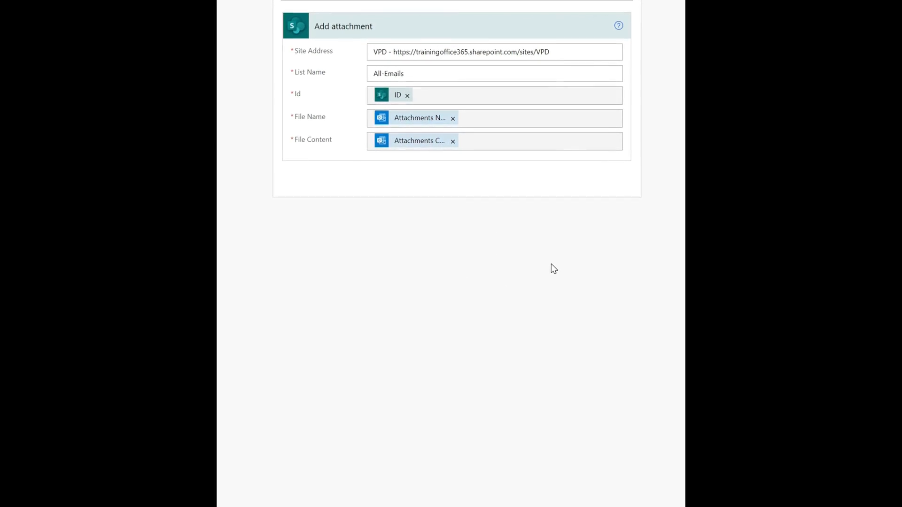
- Scroll down through the new Gmail message draft
scroll(down, 3)
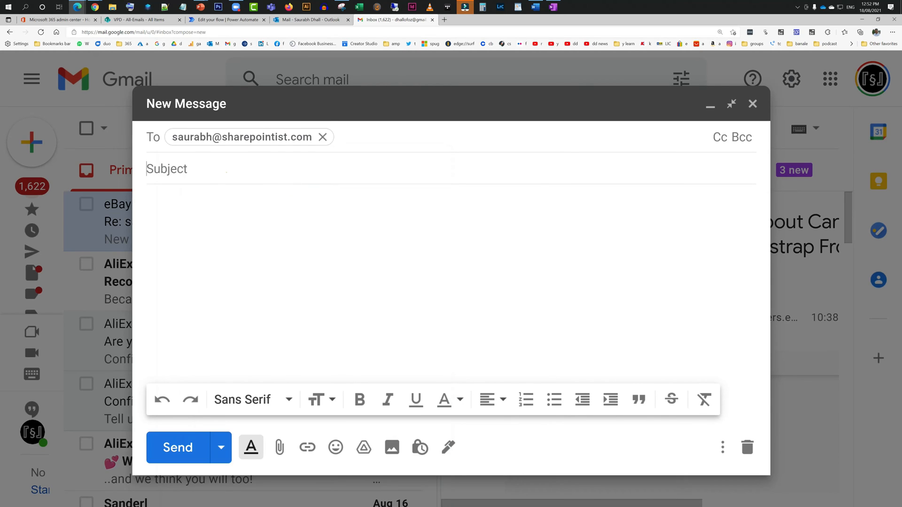
- Write a Gmail email titled 'test number one' with body 'yo please like subscribe and share'
text(test num)
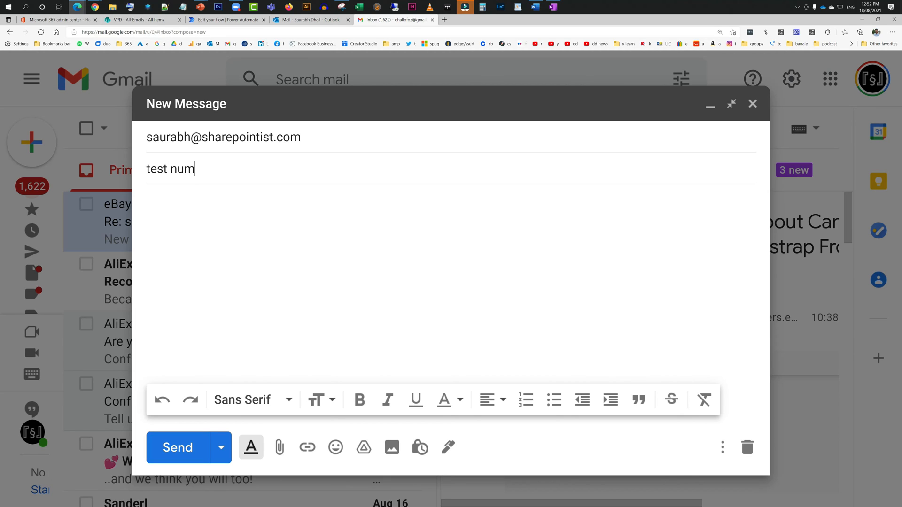
text(ber one)
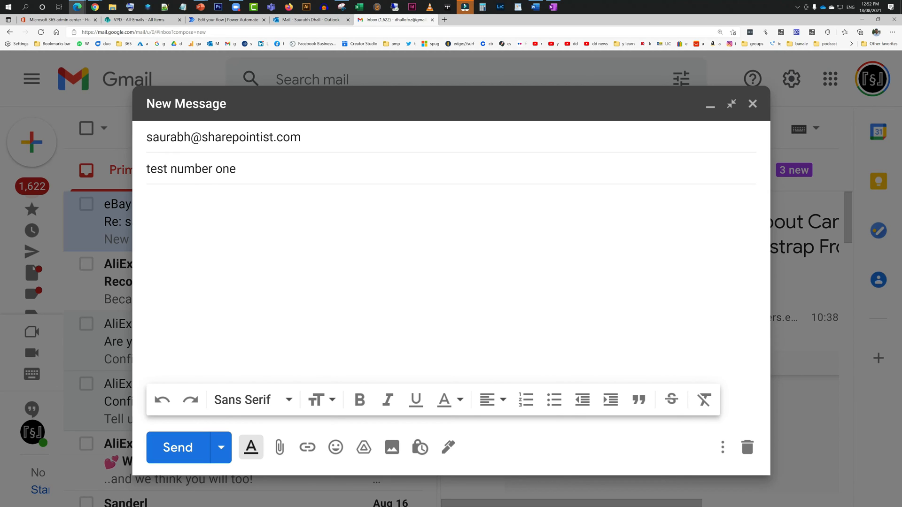
text(yo)
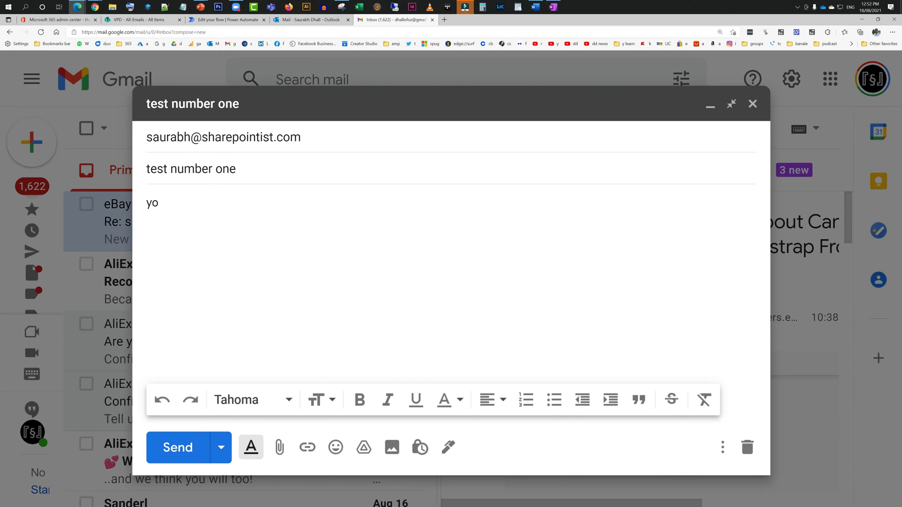
text(pleas)
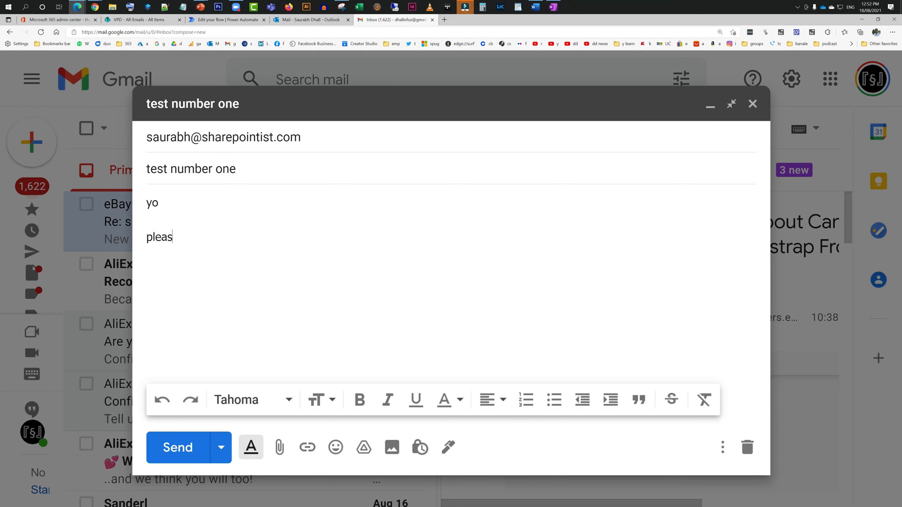
text(e like subscr)
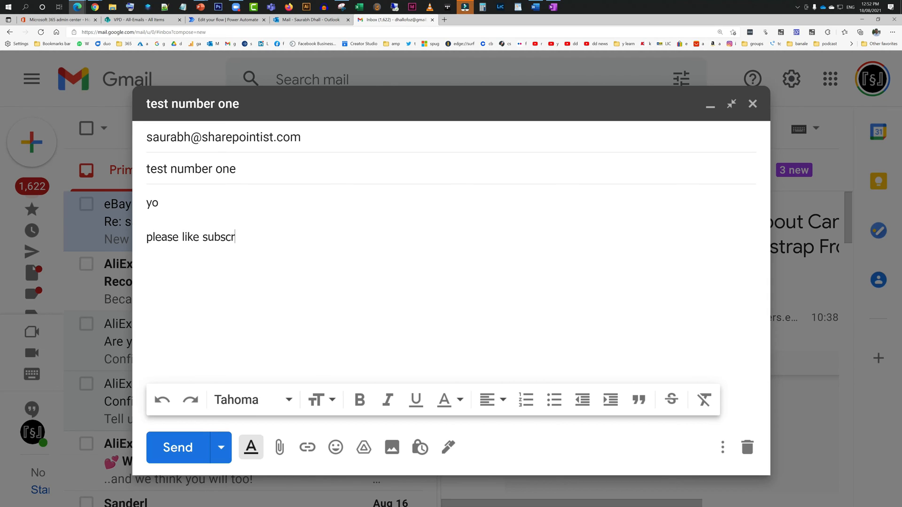
text(ibe and share)
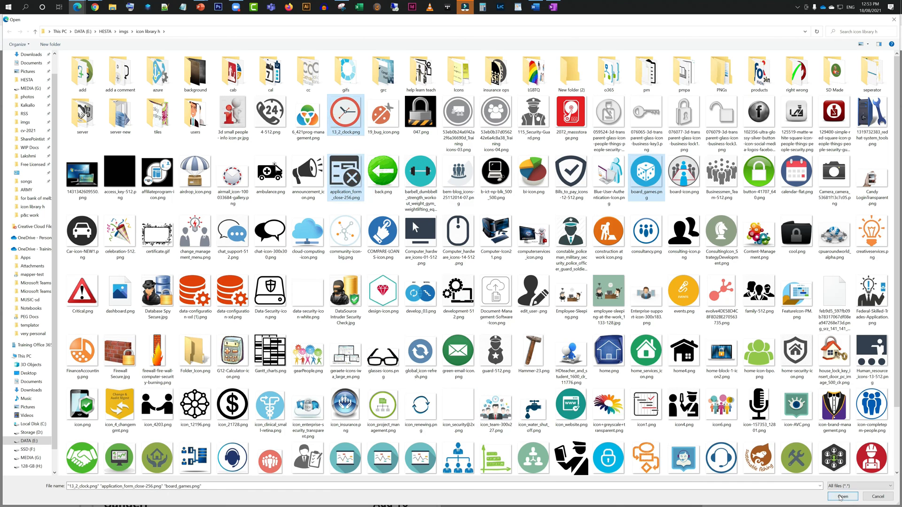
- Attach three PNG images, send it, and confirm its arrival in Outlook
click(840, 496)
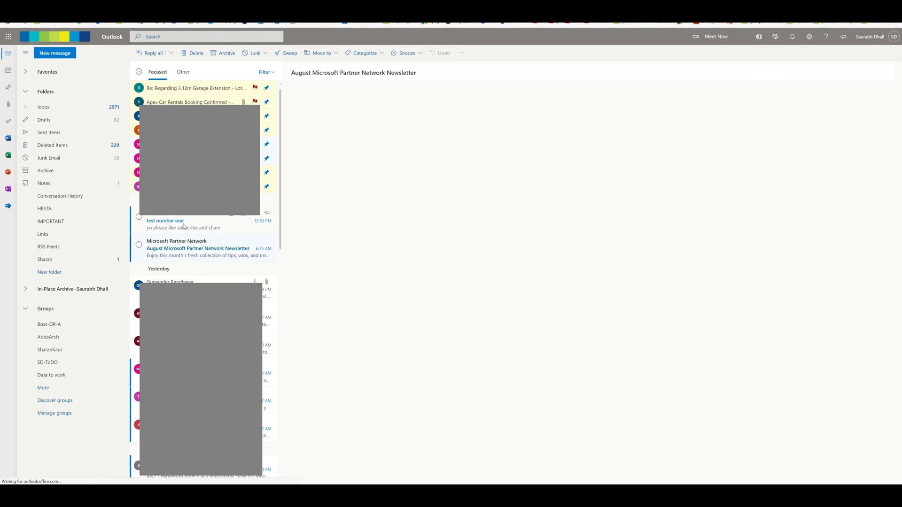
click(173, 225)
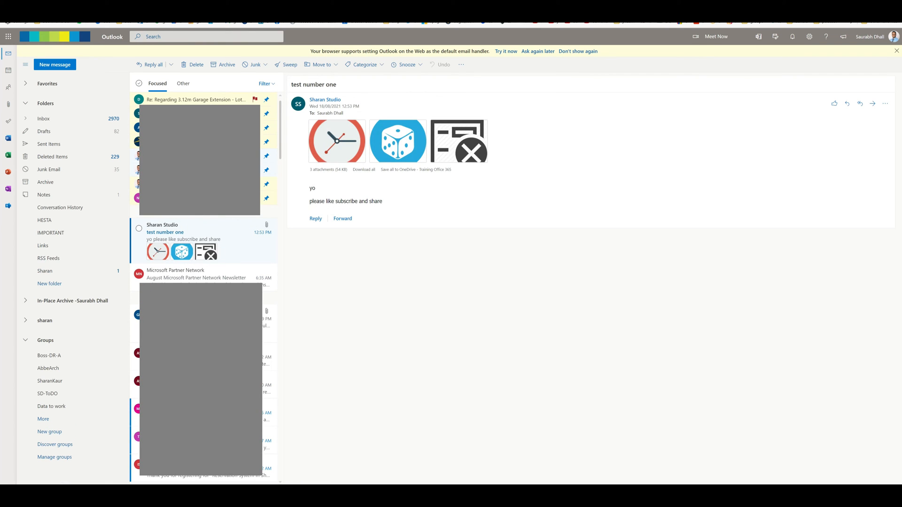
click(225, 19)
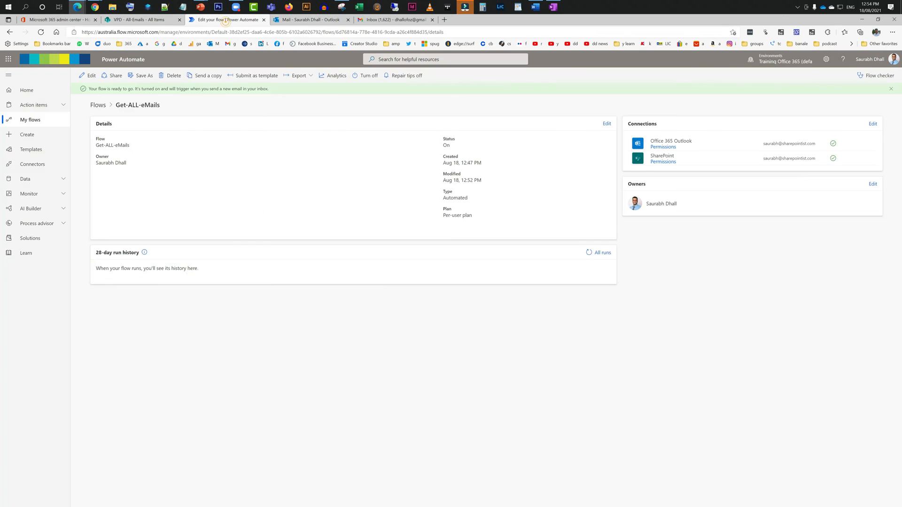
- Dismiss the flow-ready banner, refresh run history to confirm success, then open All-Emails
click(601, 251)
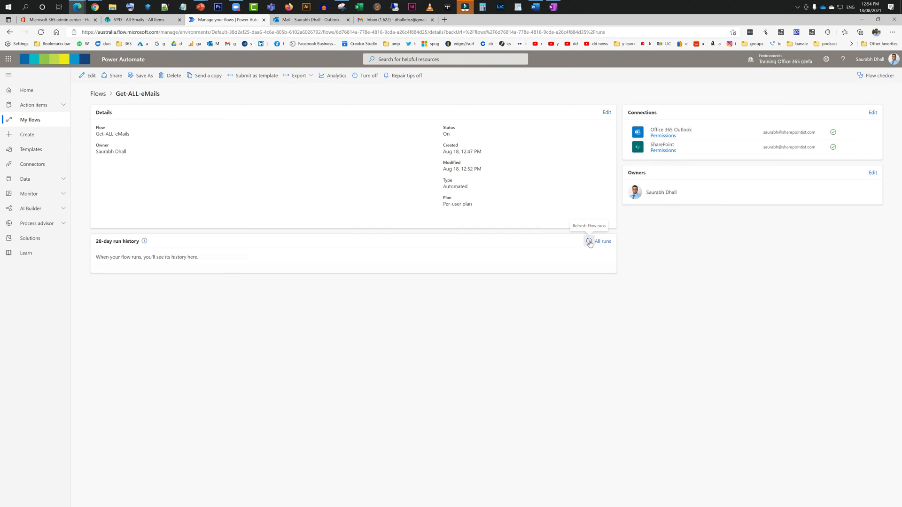
click(589, 240)
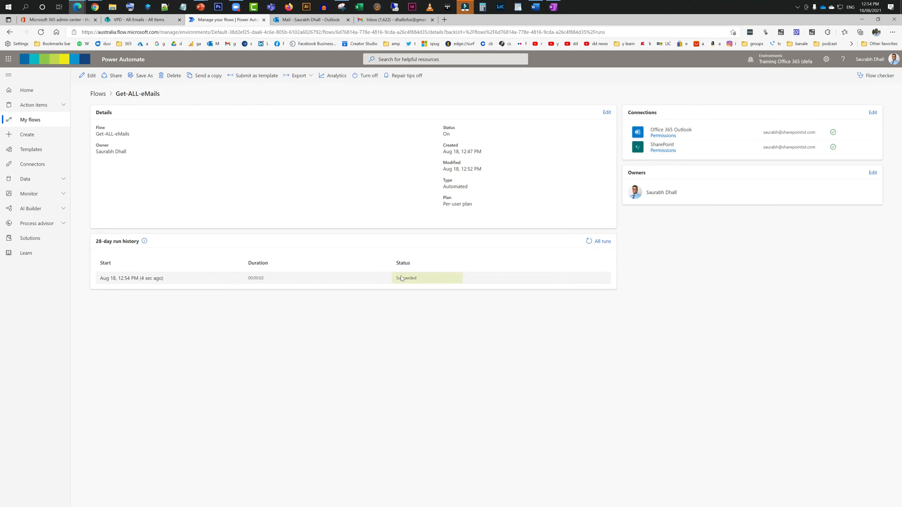
mouse_move(410, 281)
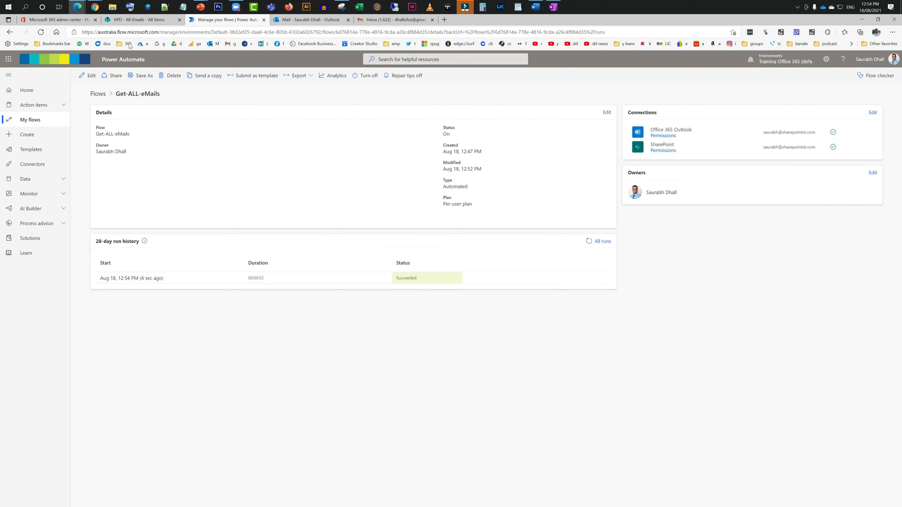
click(141, 19)
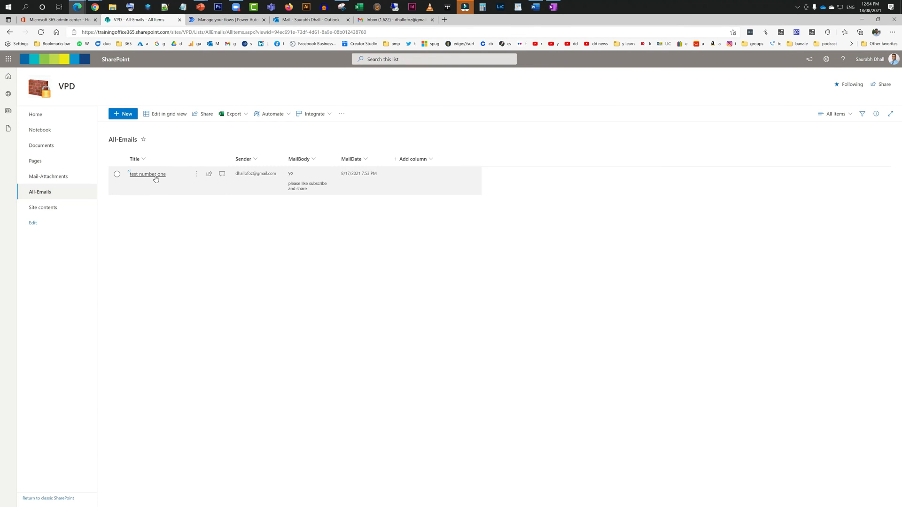
mouse_move(259, 180)
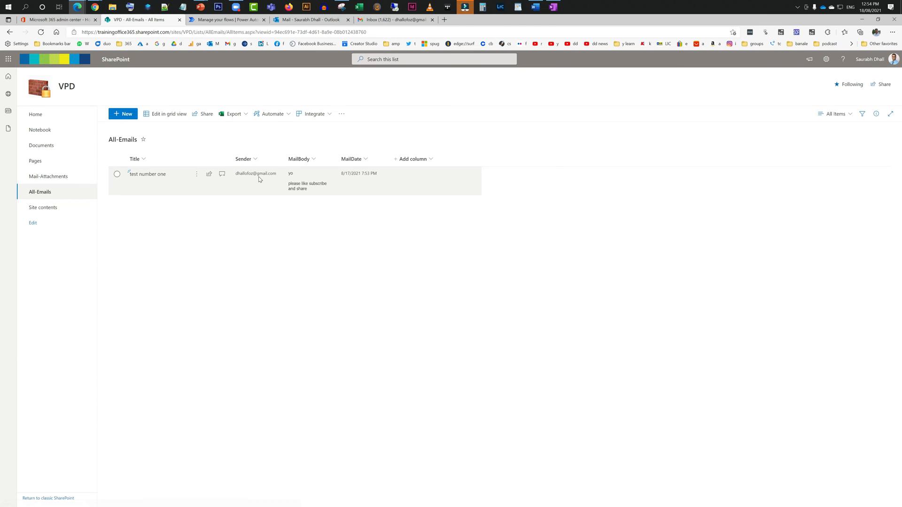
mouse_move(299, 188)
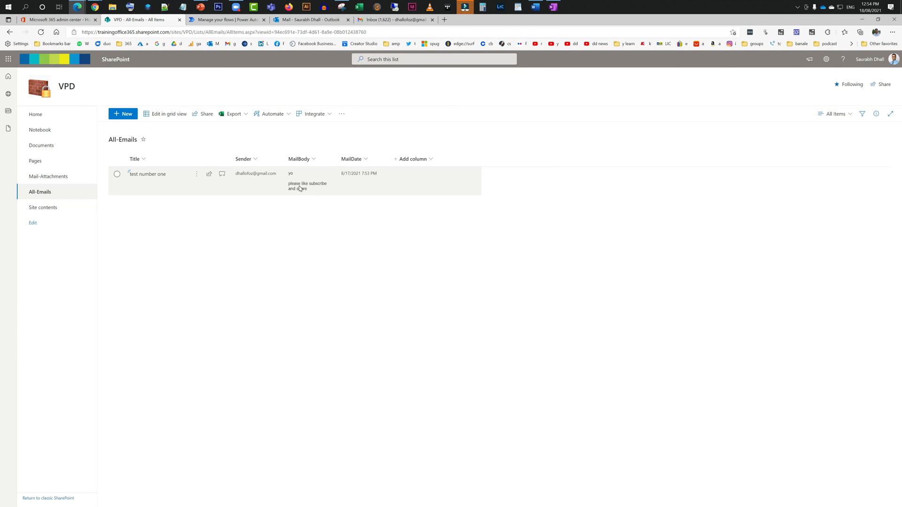
- Edit the All Items view to display ID and Attachments as columns 1 and 2
click(835, 113)
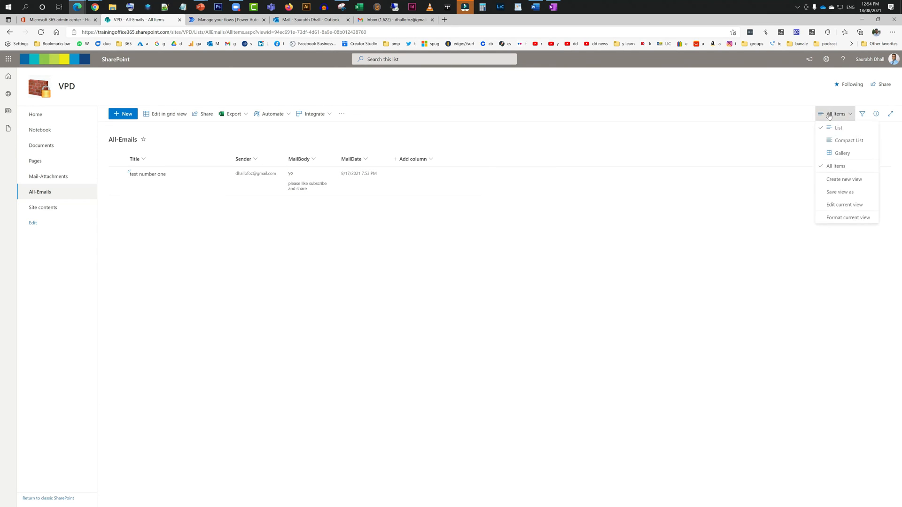
click(844, 204)
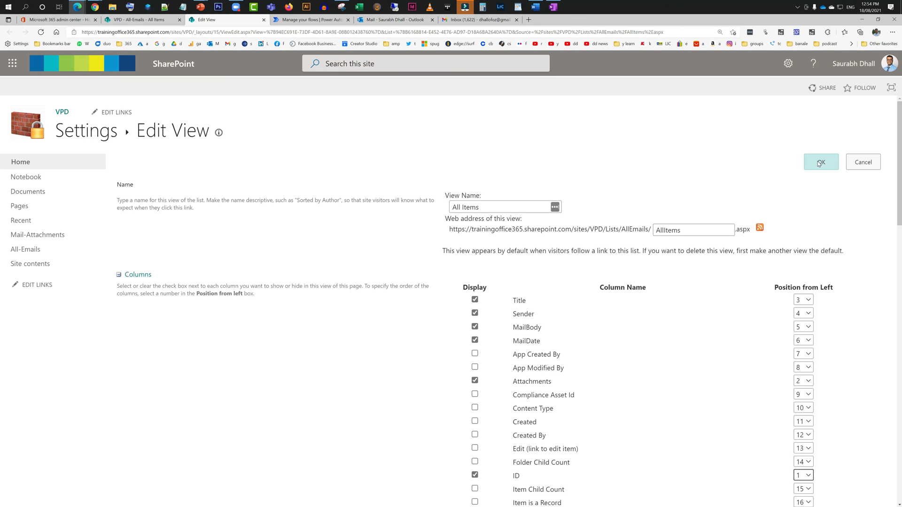
- Save the view, then open the test number one item to check its three attachments
click(820, 162)
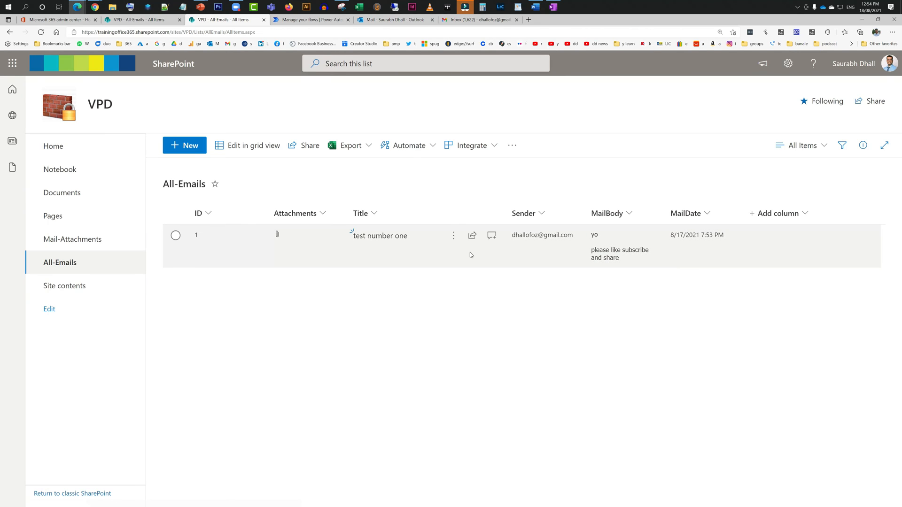
click(492, 237)
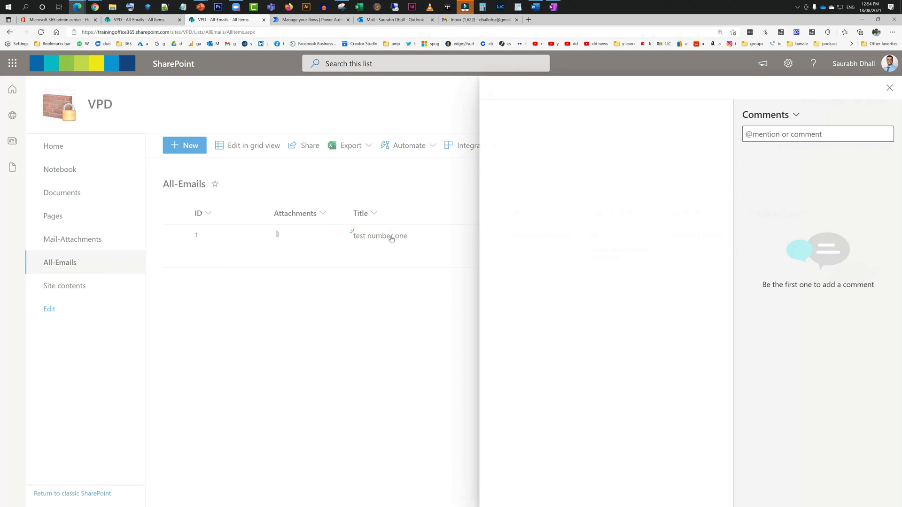
click(380, 235)
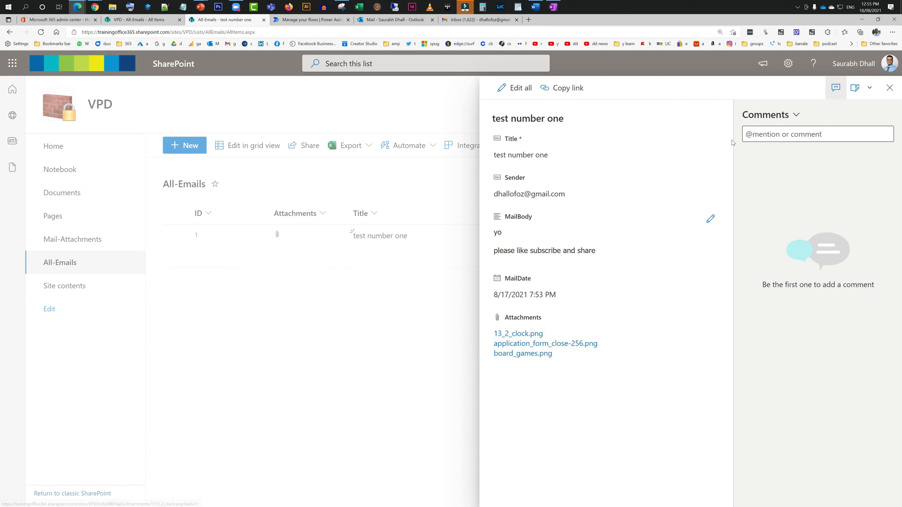
mouse_move(891, 87)
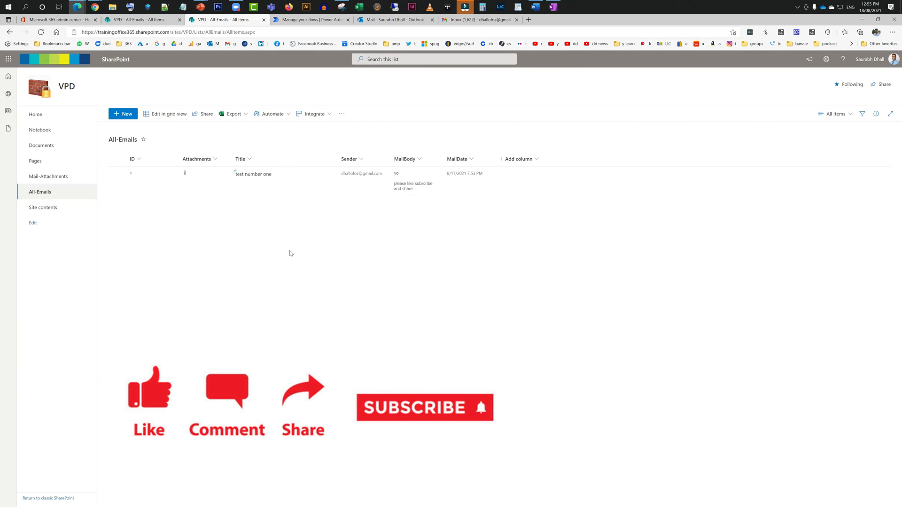
mouse_move(266, 226)
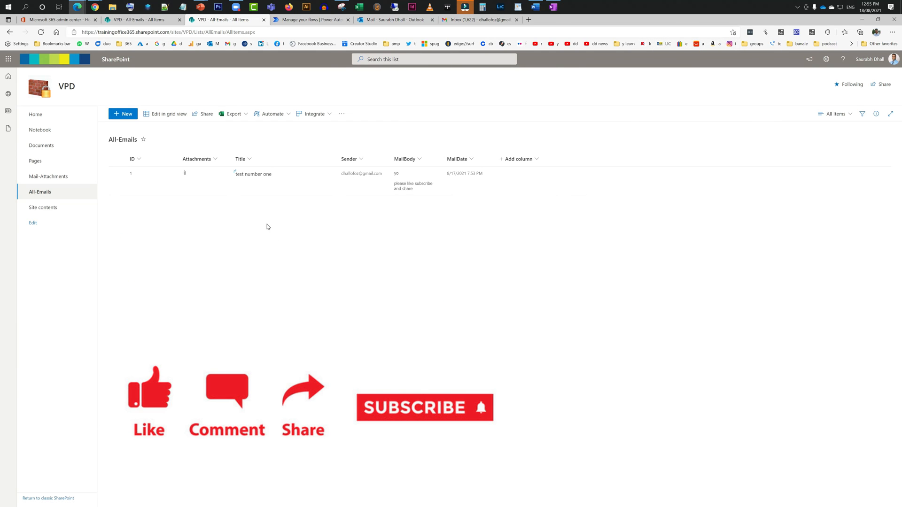